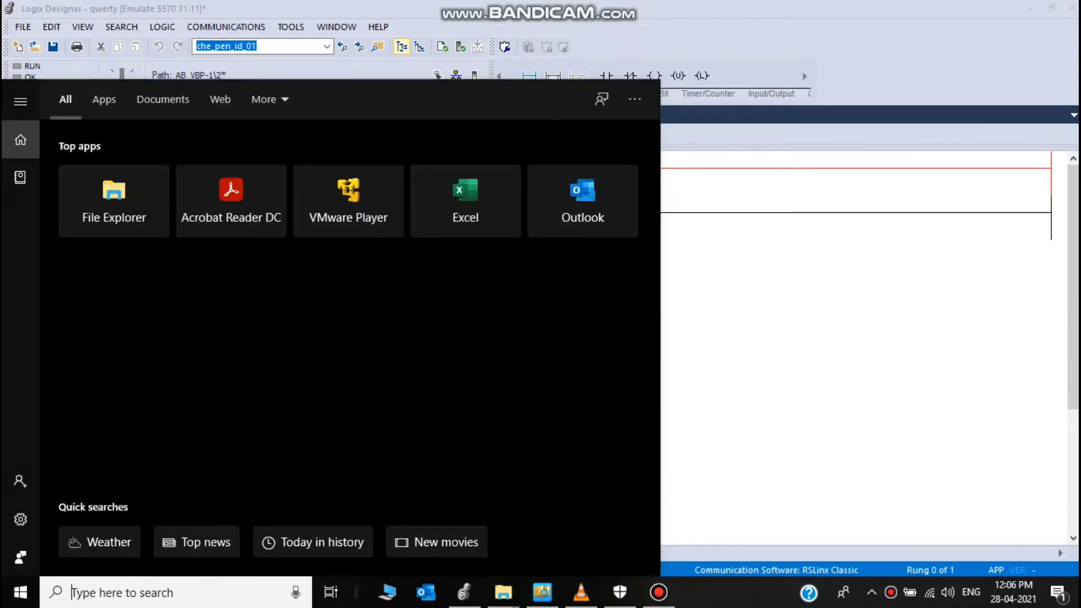
Step: Search Start for EMUL and launch Studio 5000 Logix Emulate from its context menu
text(EMUL)
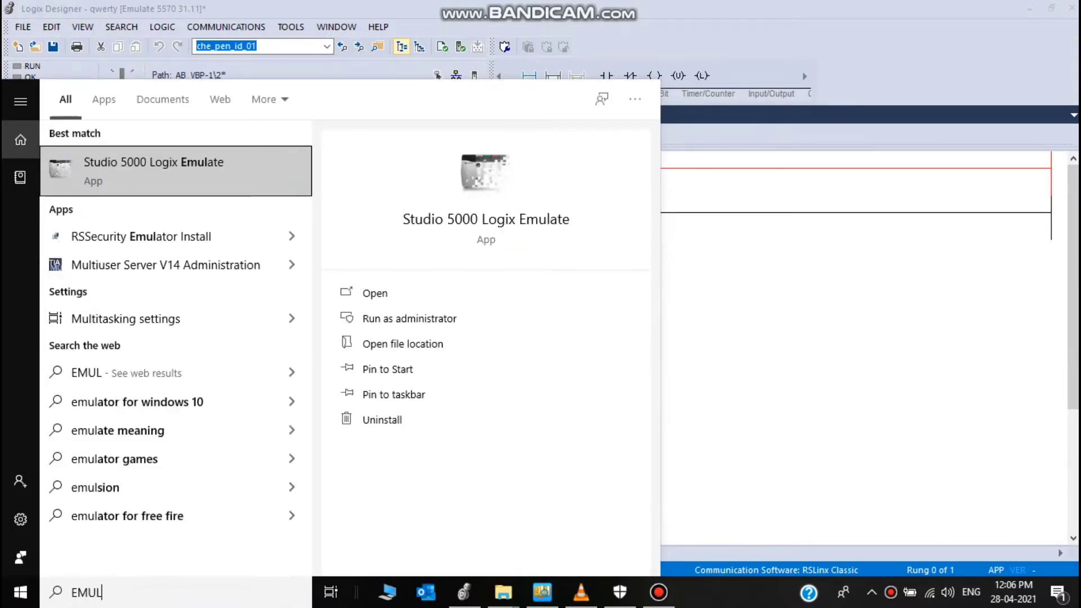
right_click(154, 170)
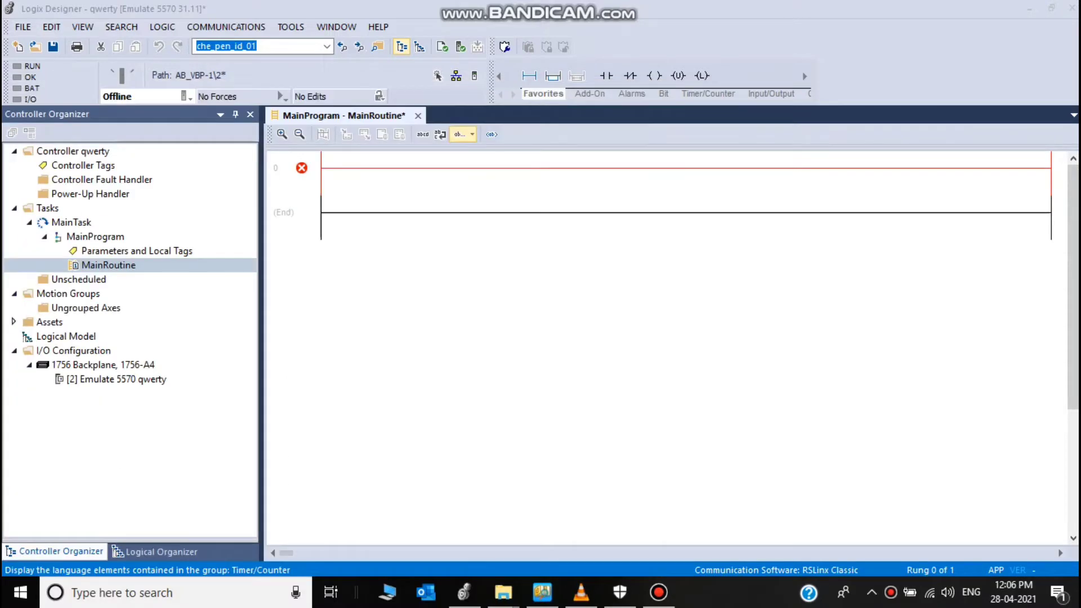
click(282, 168)
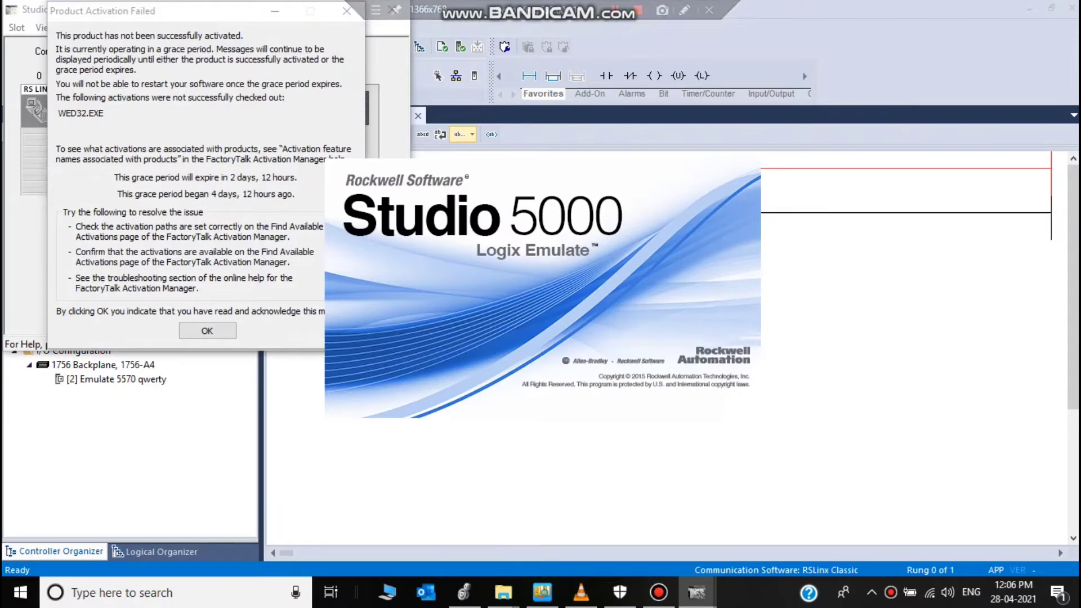
Step: Dismiss the activation warning and review the slot 3 controller's properties
click(207, 330)
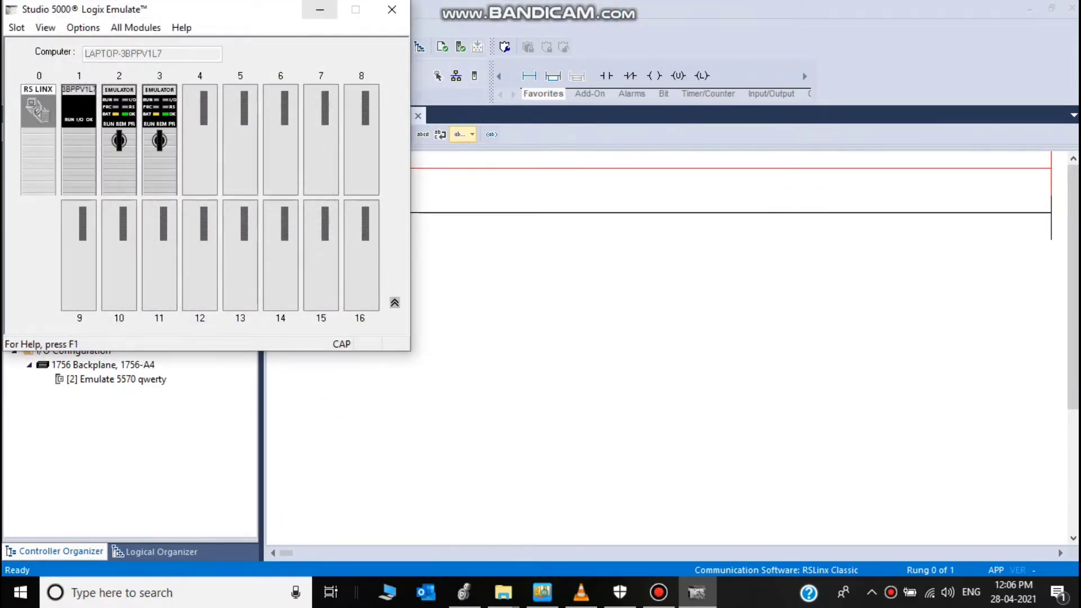
right_click(158, 138)
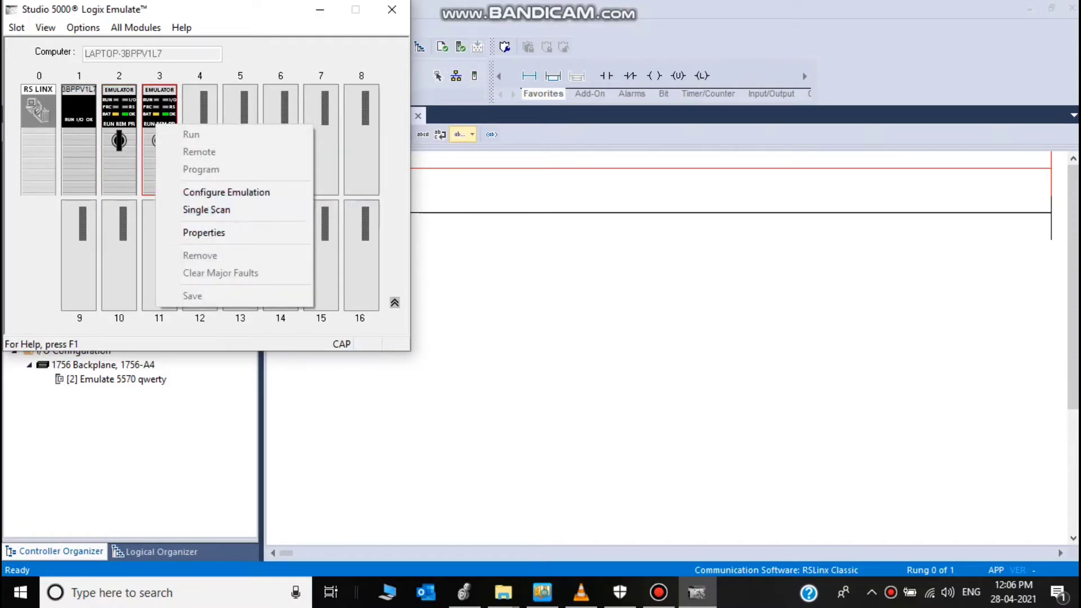
click(204, 232)
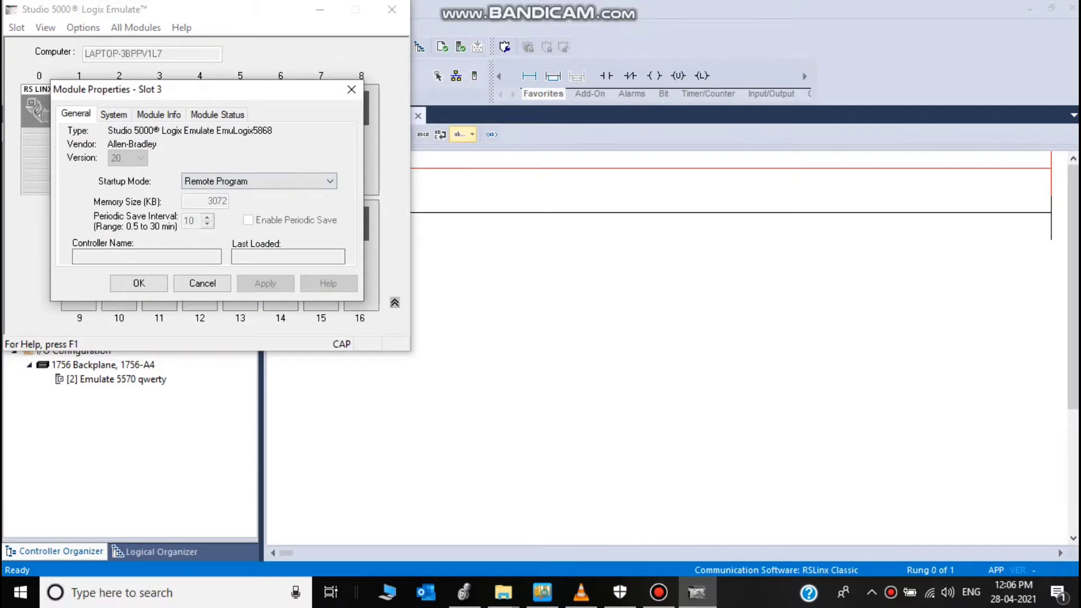
click(137, 282)
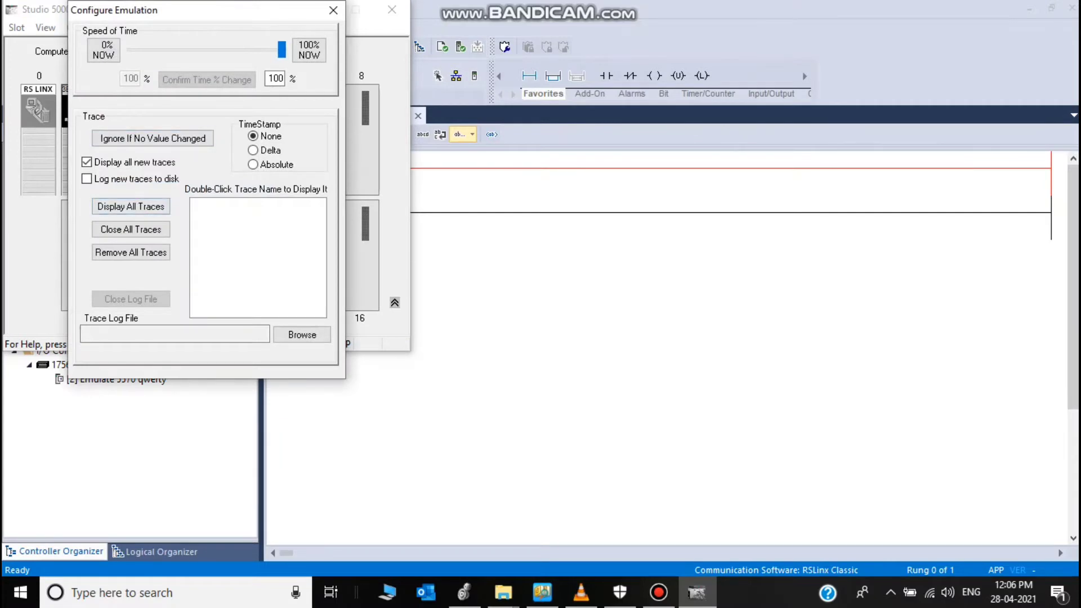
click(333, 11)
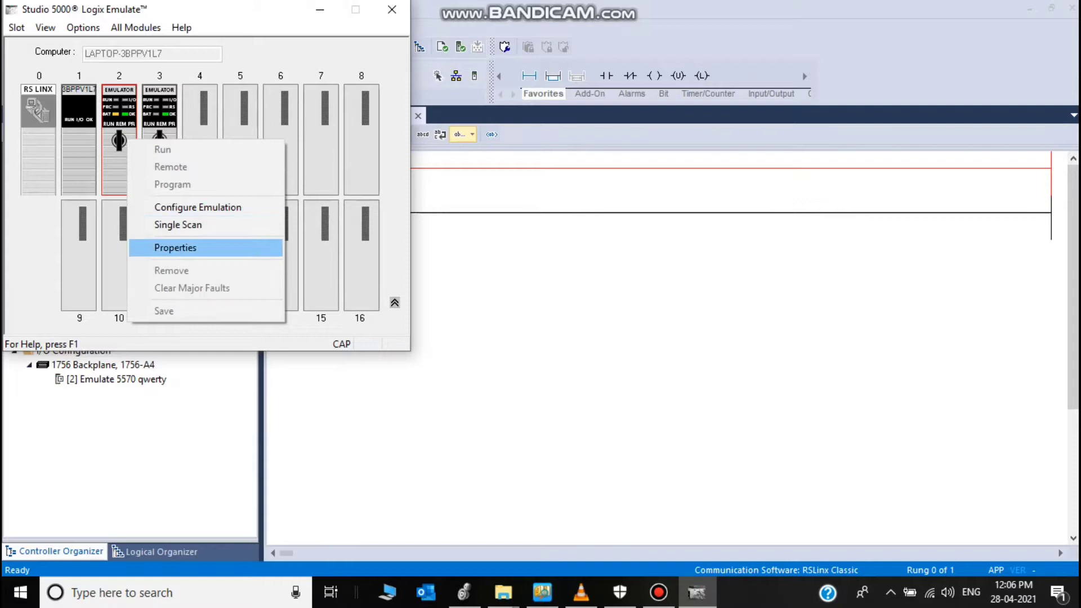
Step: Review the slot 2 controller's properties, then the slot 3 controller's emulation configuration
click(176, 248)
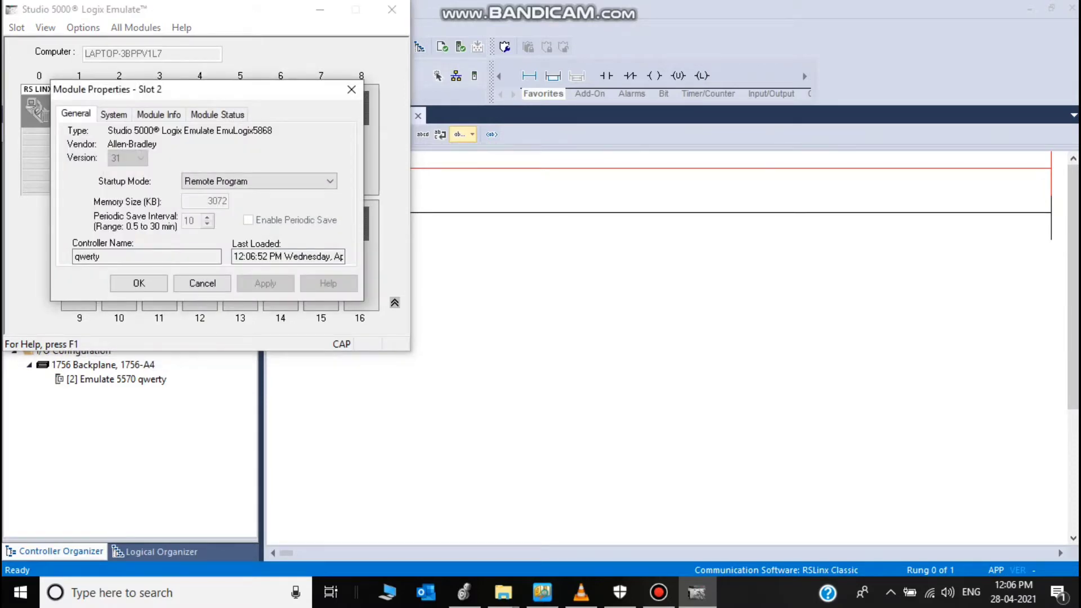
click(139, 284)
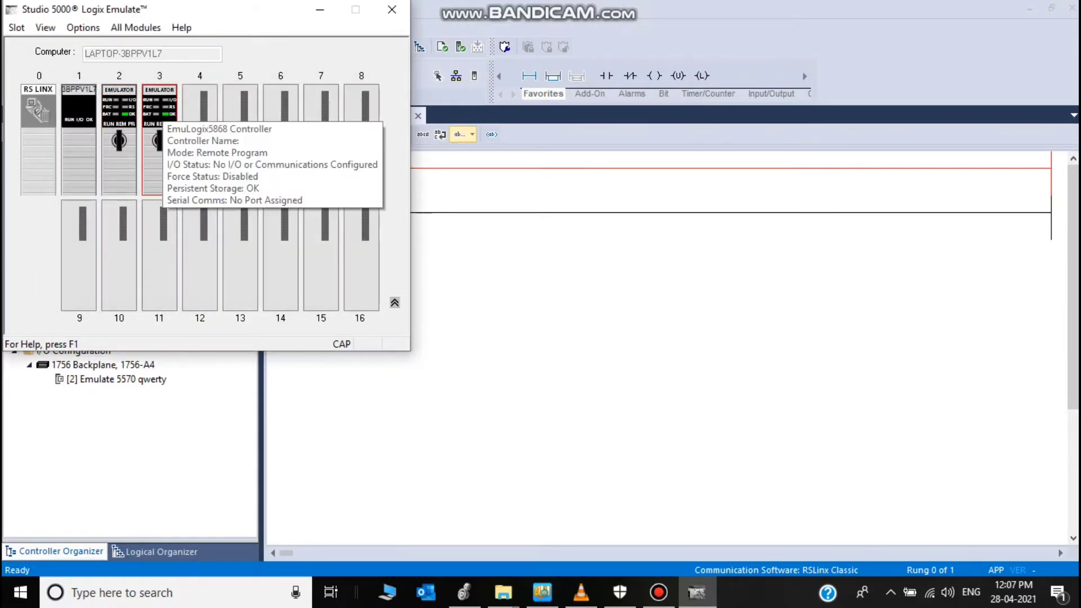
right_click(159, 137)
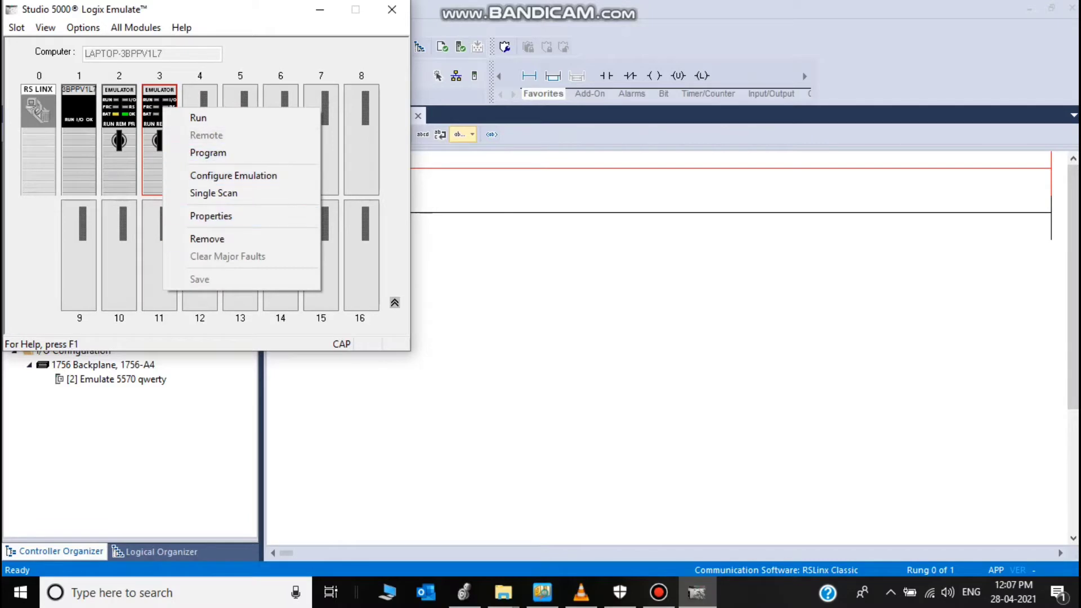
click(208, 238)
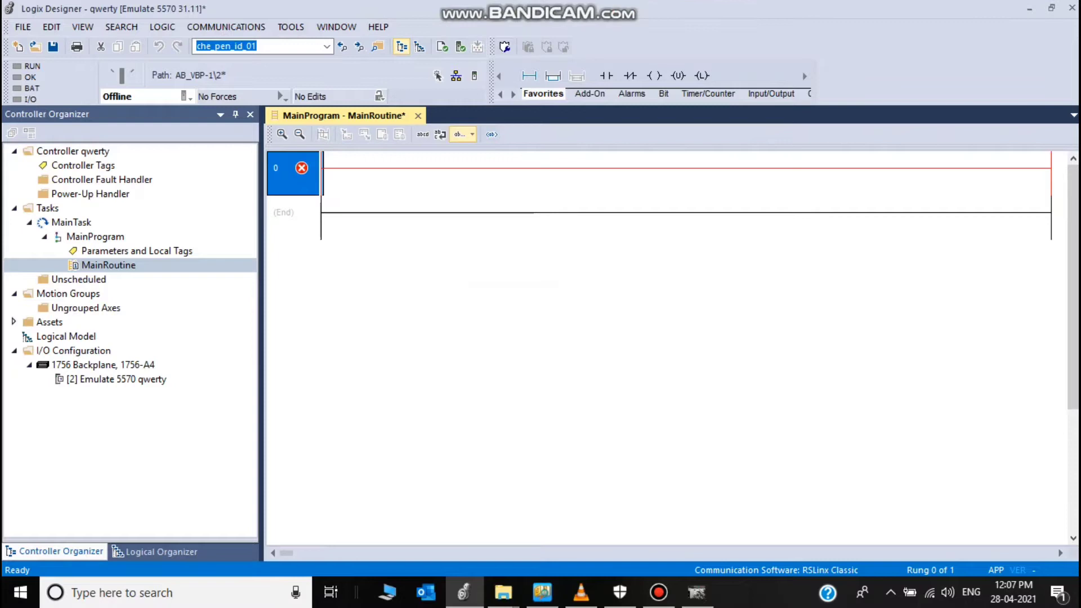
click(72, 350)
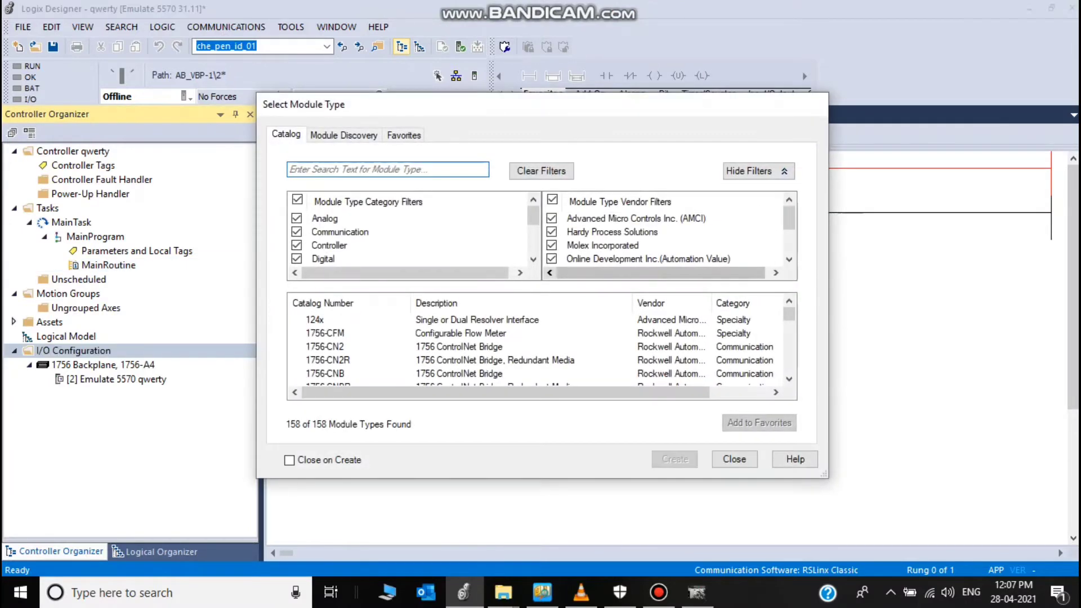
click(386, 169)
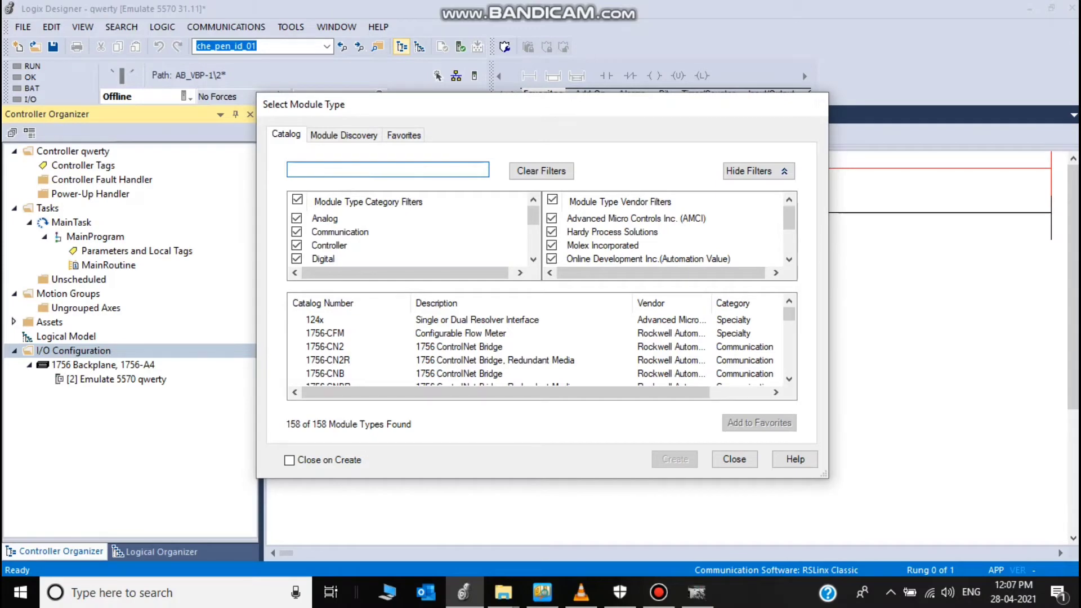
click(733, 459)
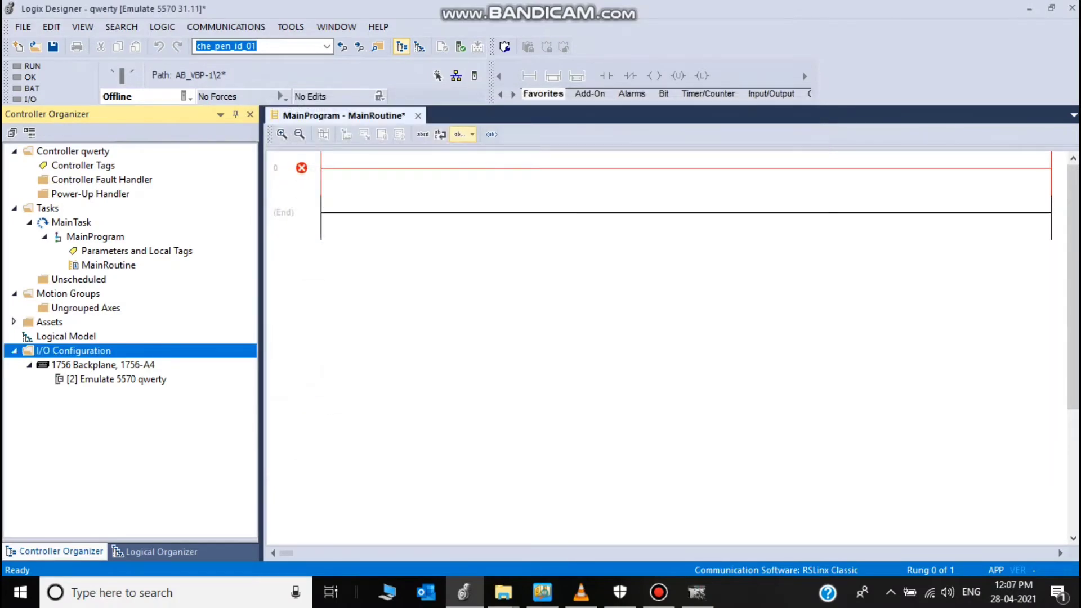
click(117, 380)
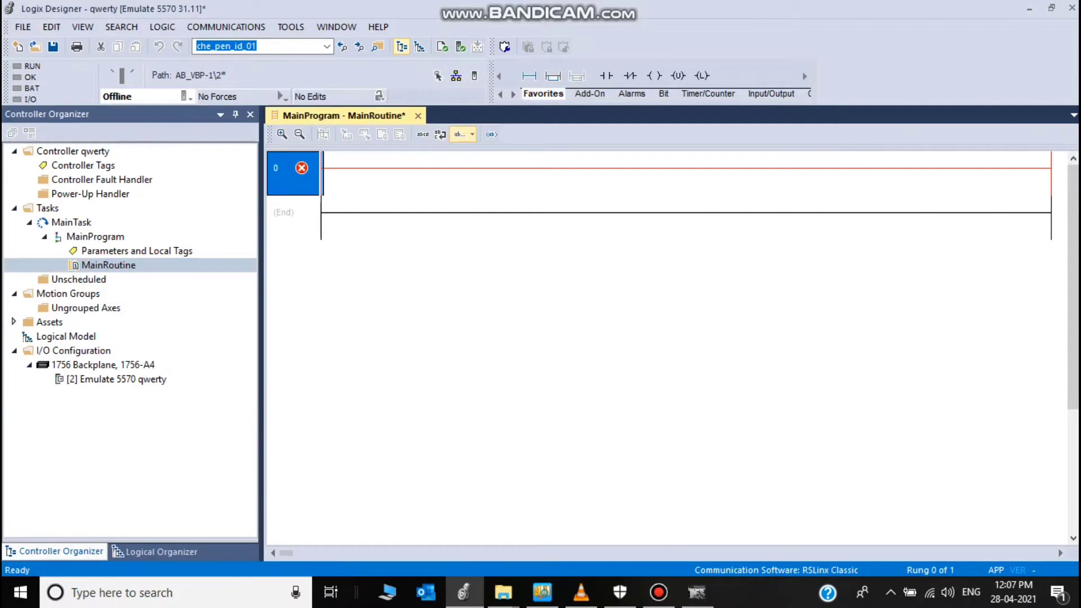
Step: Create a new ladder routine named SUBROUTINES under MainProgram
right_click(95, 236)
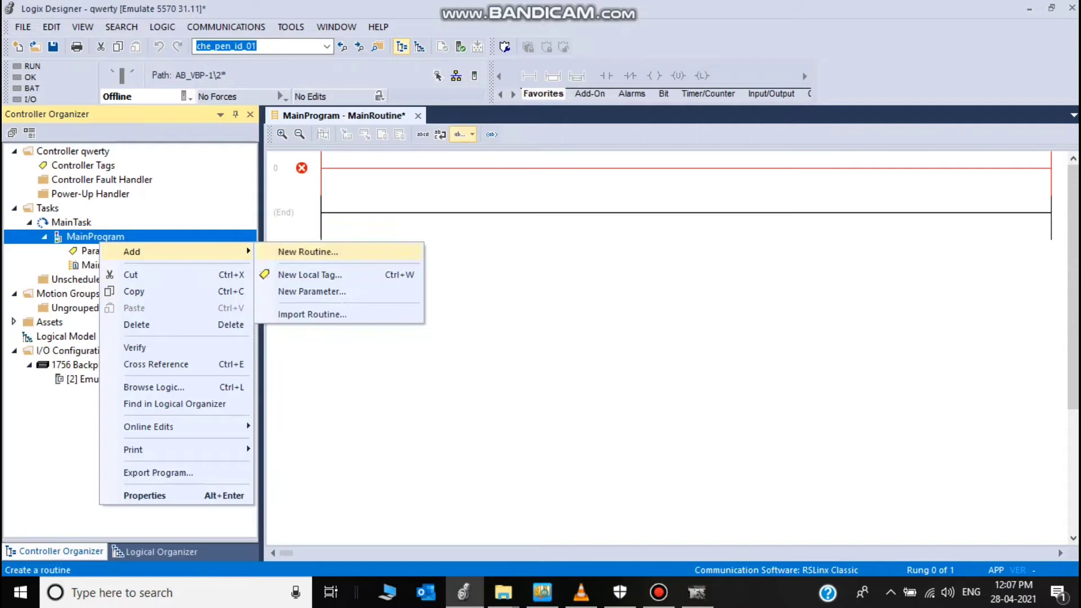
click(307, 251)
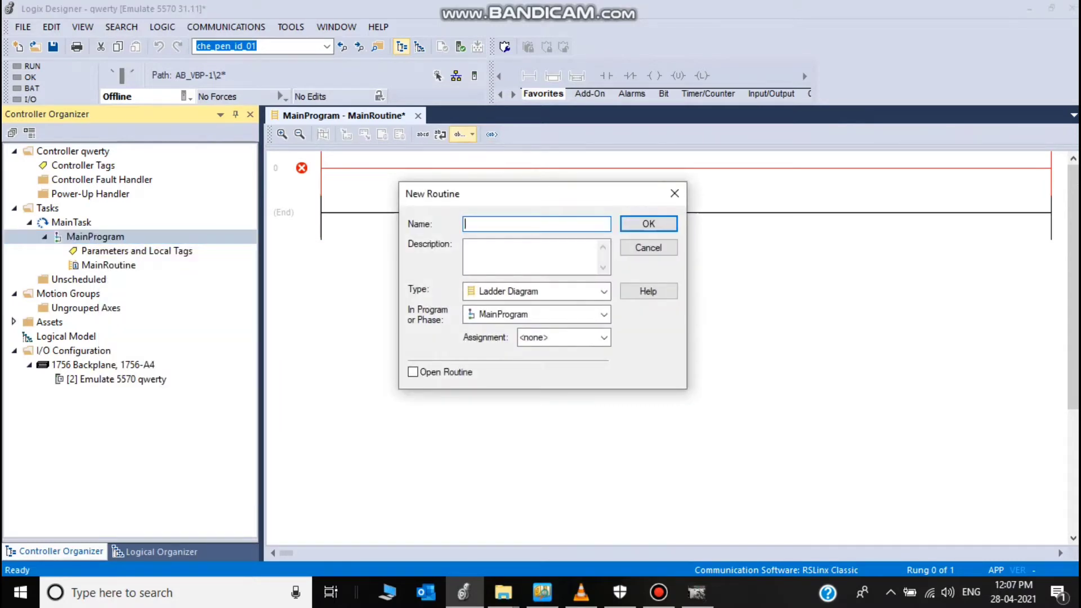
text(SUBROU)
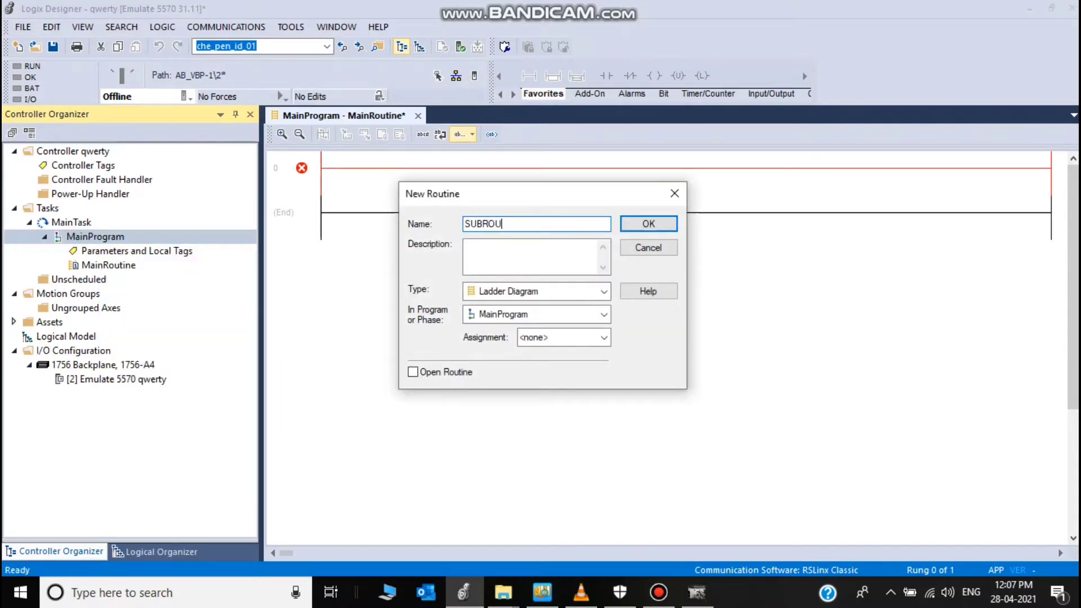
text(TINES)
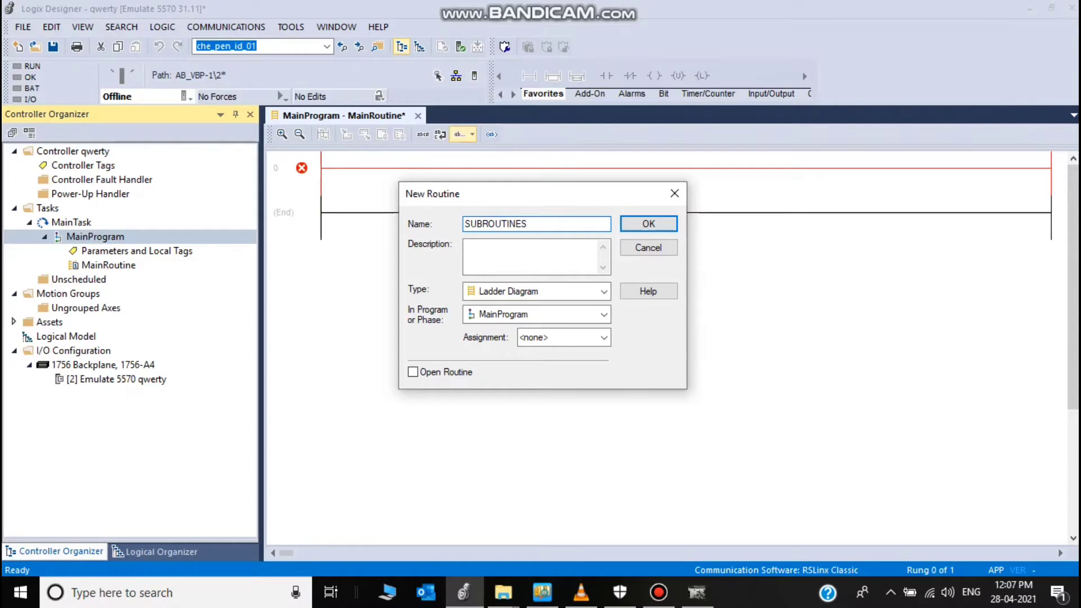
click(646, 223)
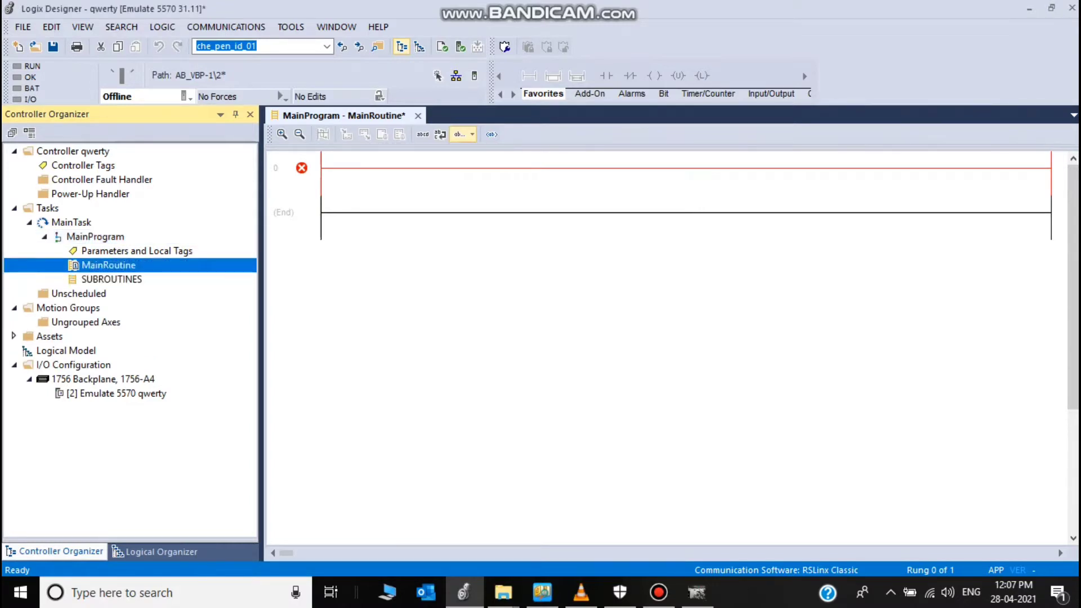
click(292, 173)
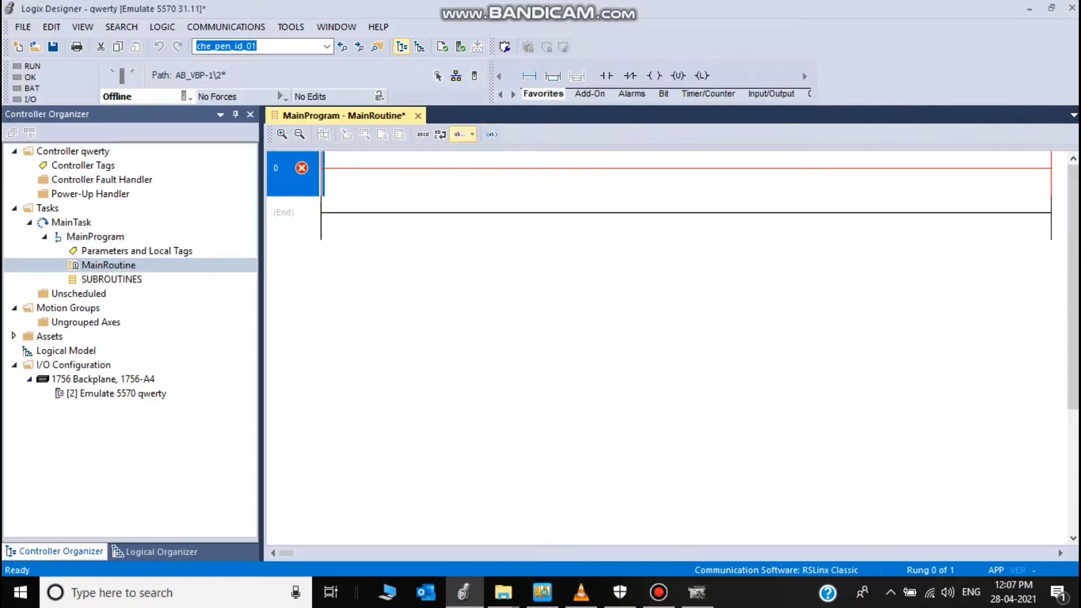
Step: Place a contact on MainRoutine rung 0, then select the empty rung in SUBROUTINES
click(607, 75)
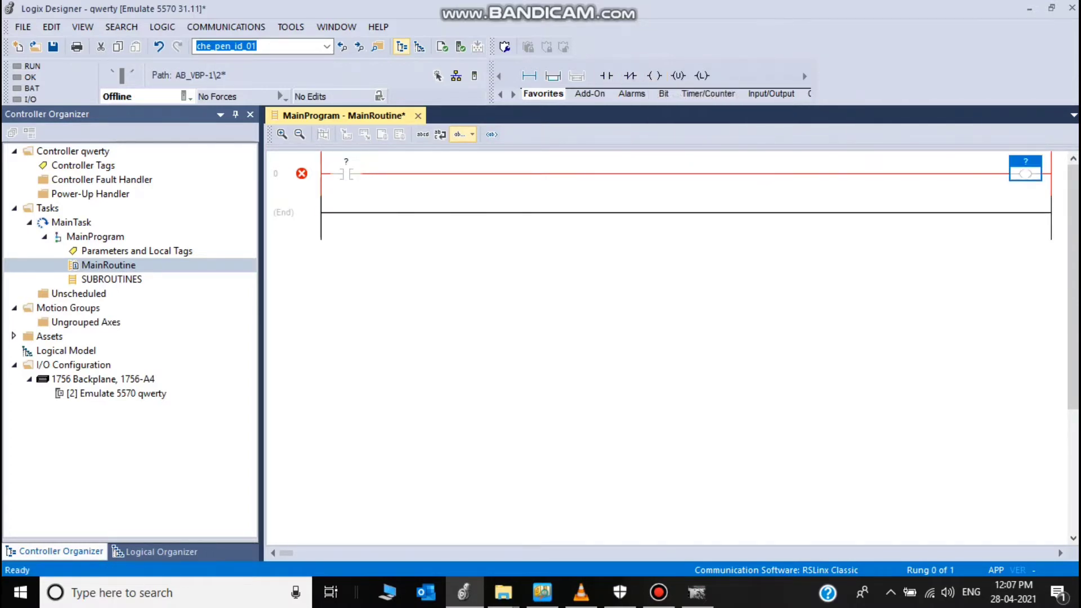
click(112, 279)
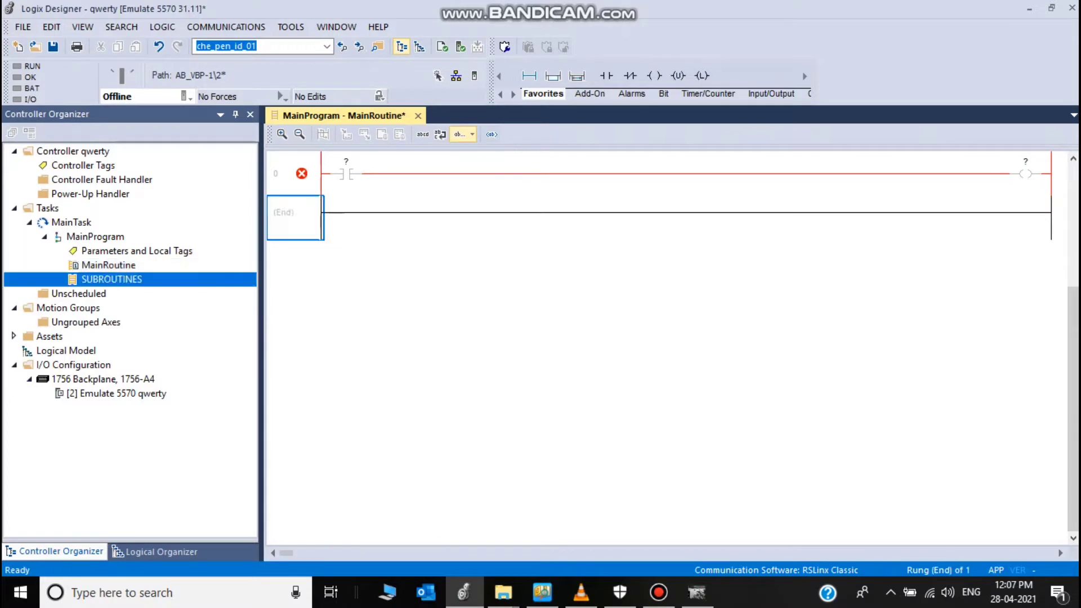
double_click(112, 279)
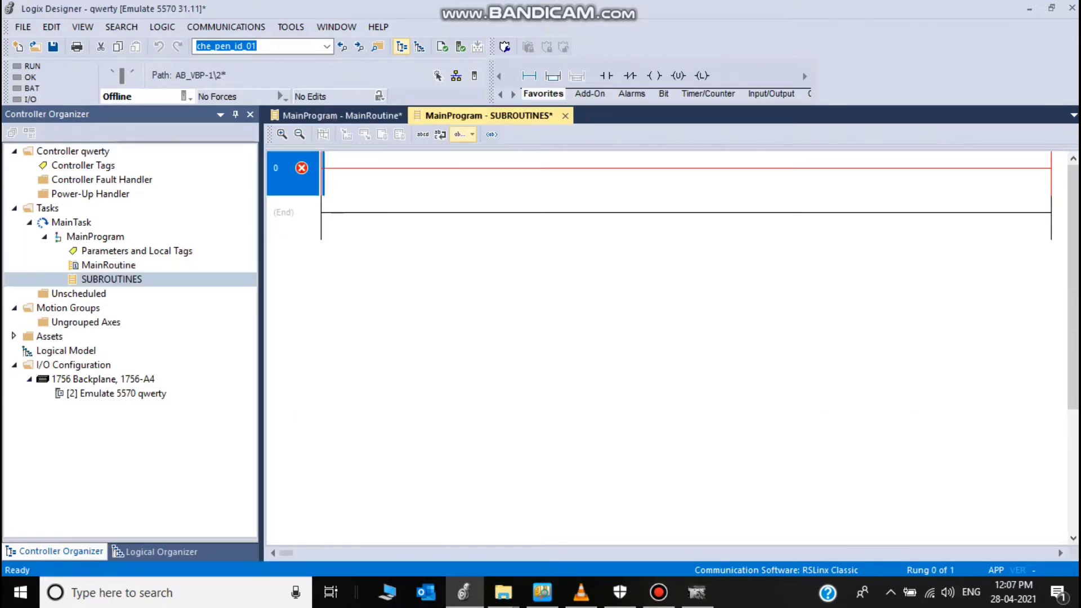
click(606, 75)
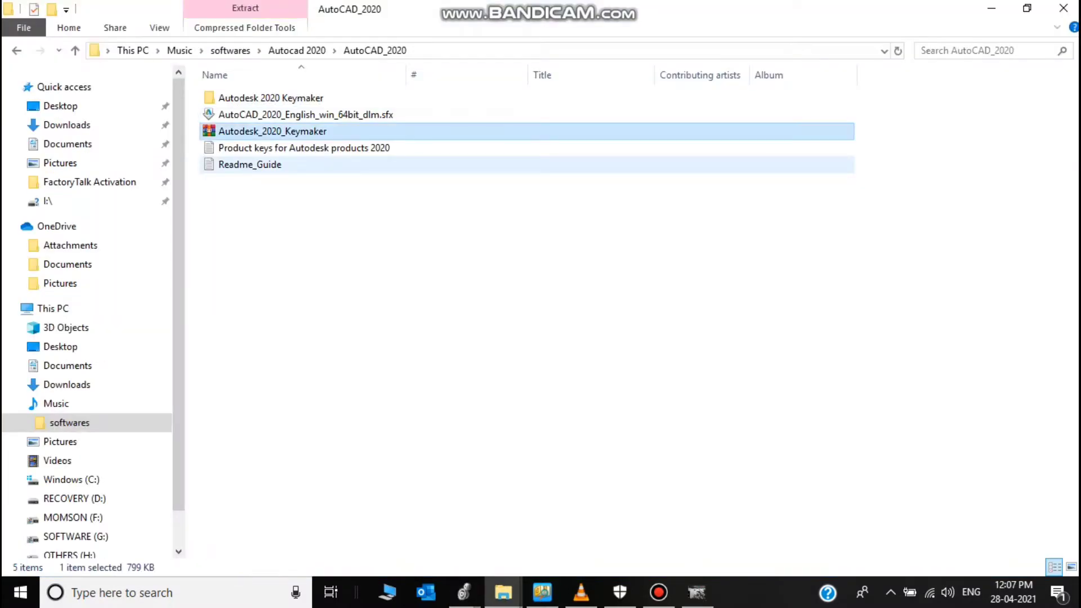
Step: View the Autodesk_2020_Keymaker archive in WinRAR and dismiss its license reminder
double_click(272, 130)
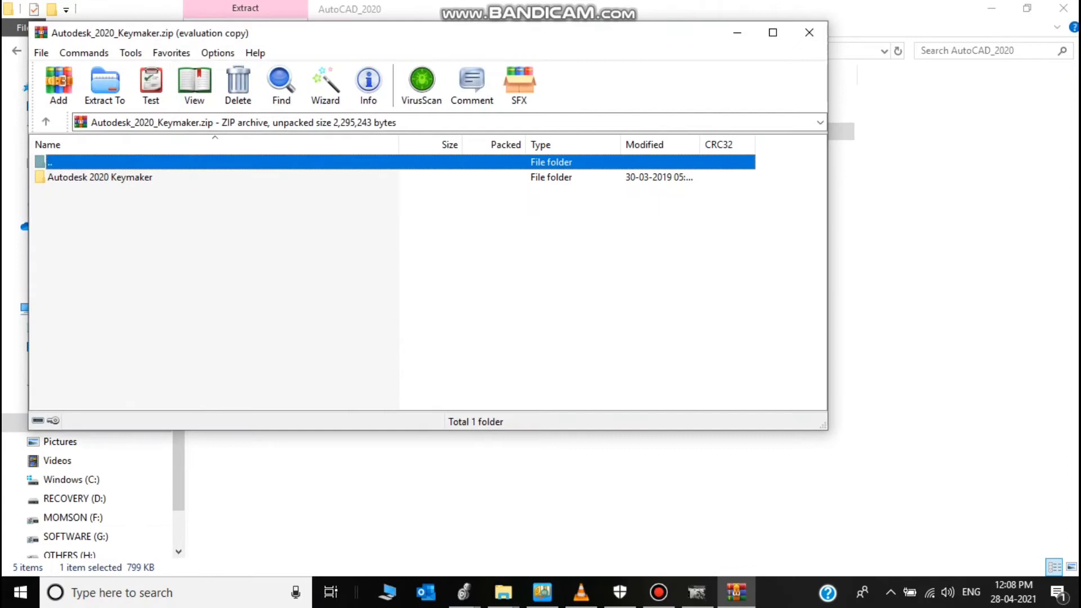
click(103, 82)
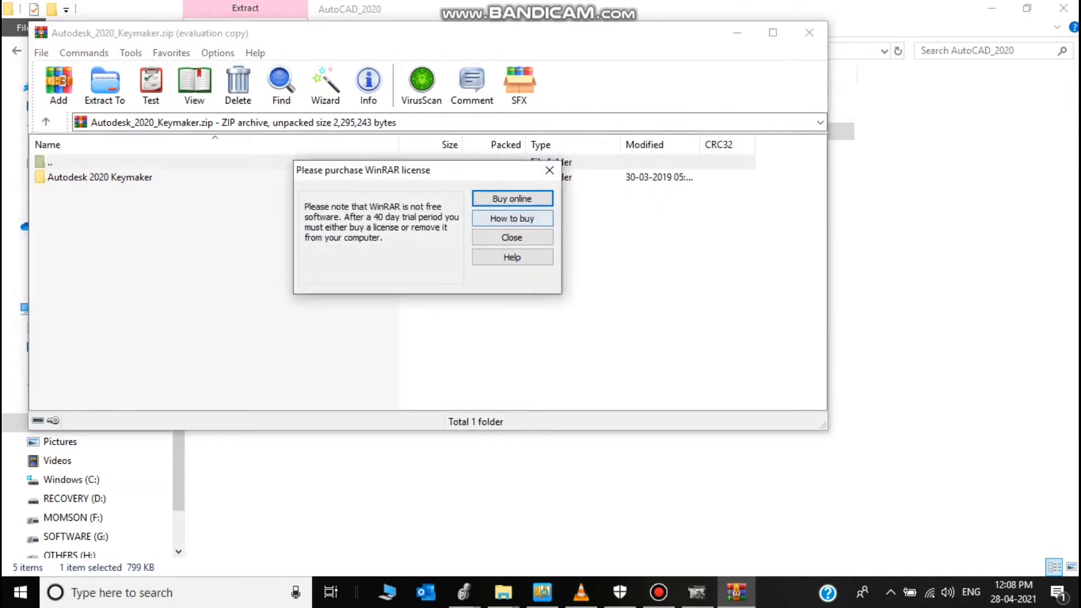
click(511, 237)
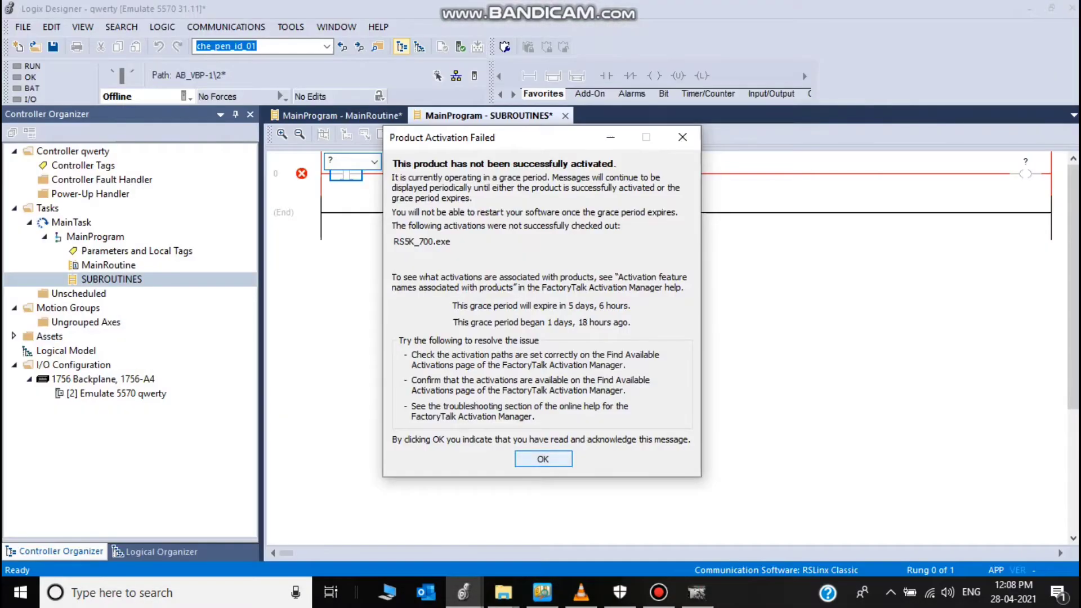
Step: Address the SUBROUTINES rung as contact A driving coil B
click(542, 458)
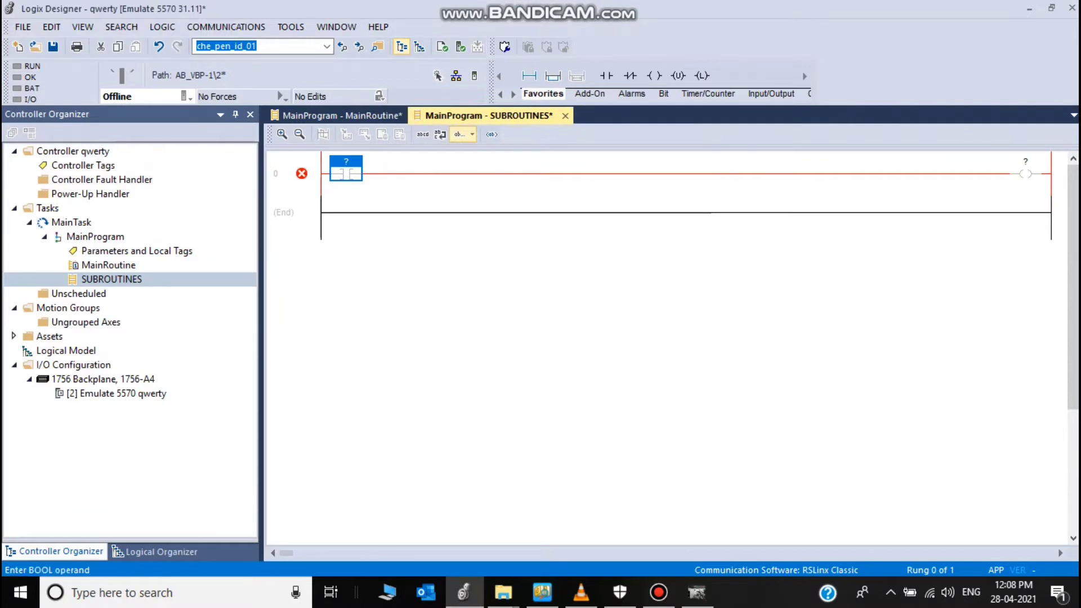
text(A)
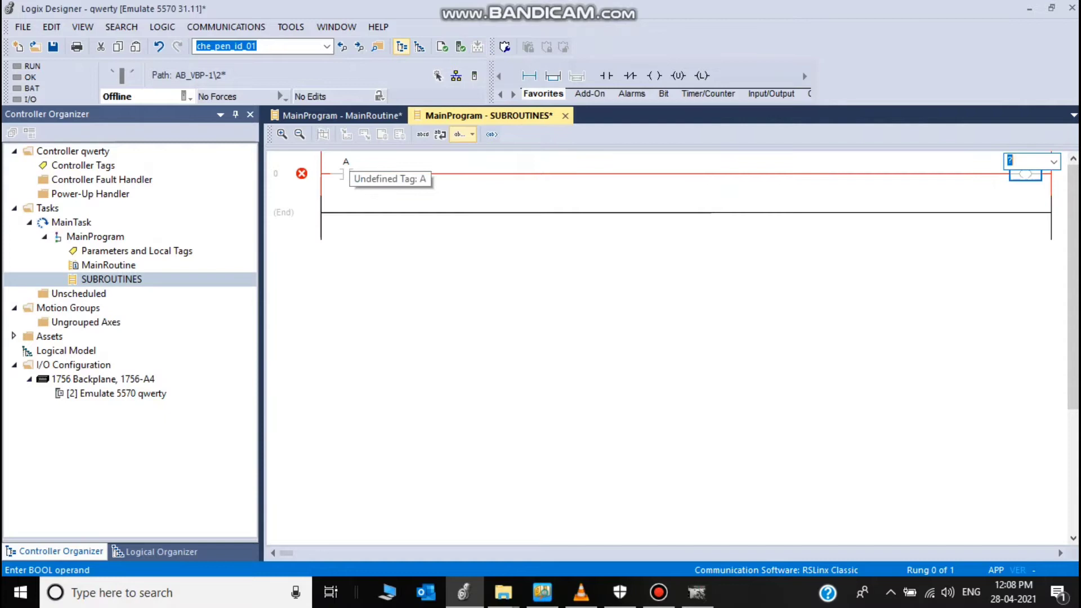
text(B)
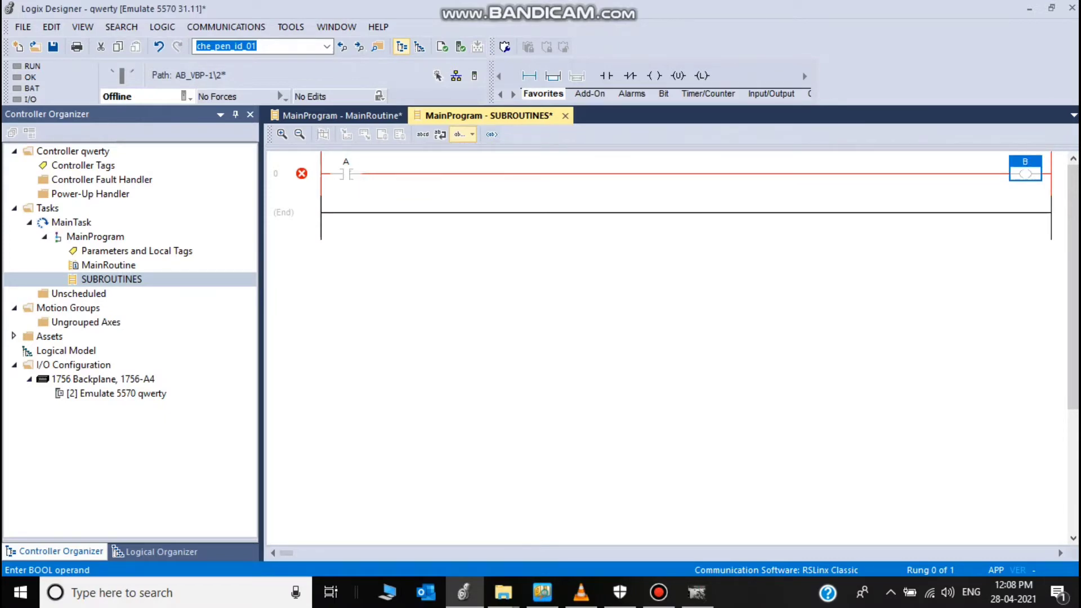
Step: Verify MainRoutine's C-to-D rung to clear its error
click(337, 115)
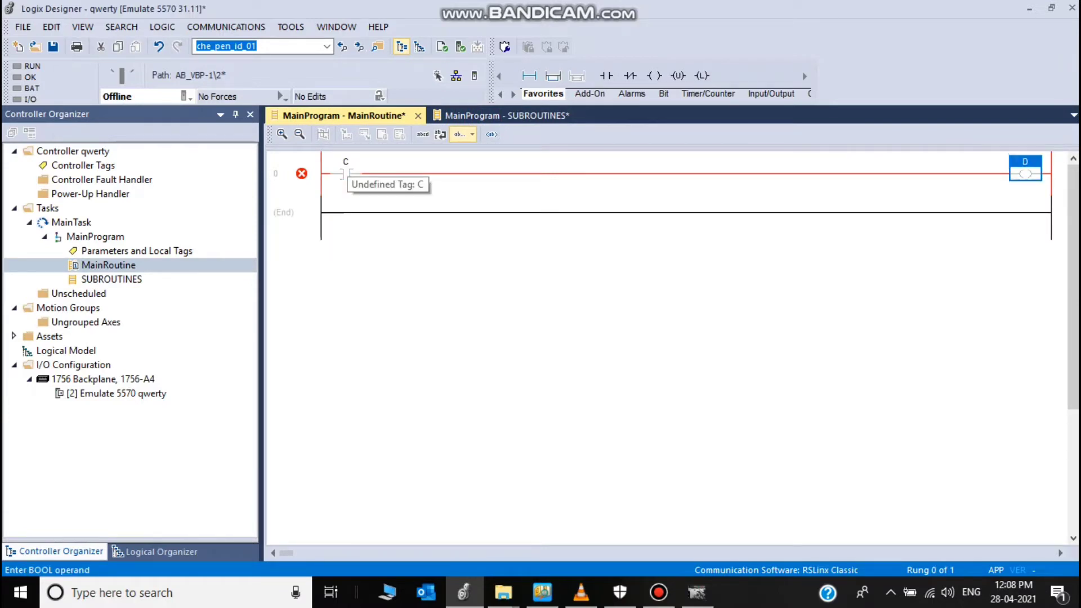
click(345, 172)
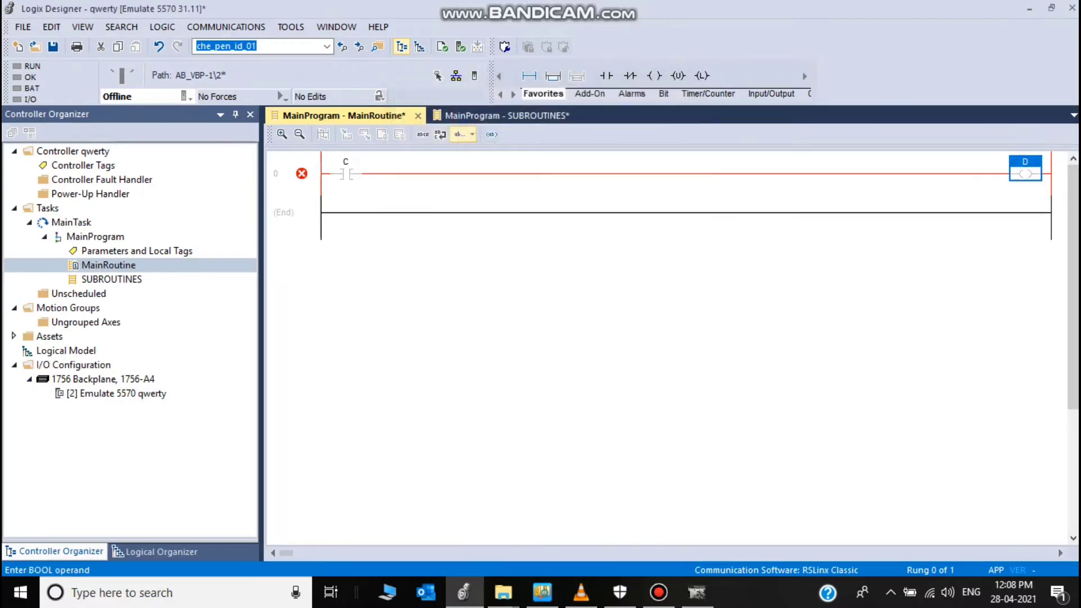
click(1025, 166)
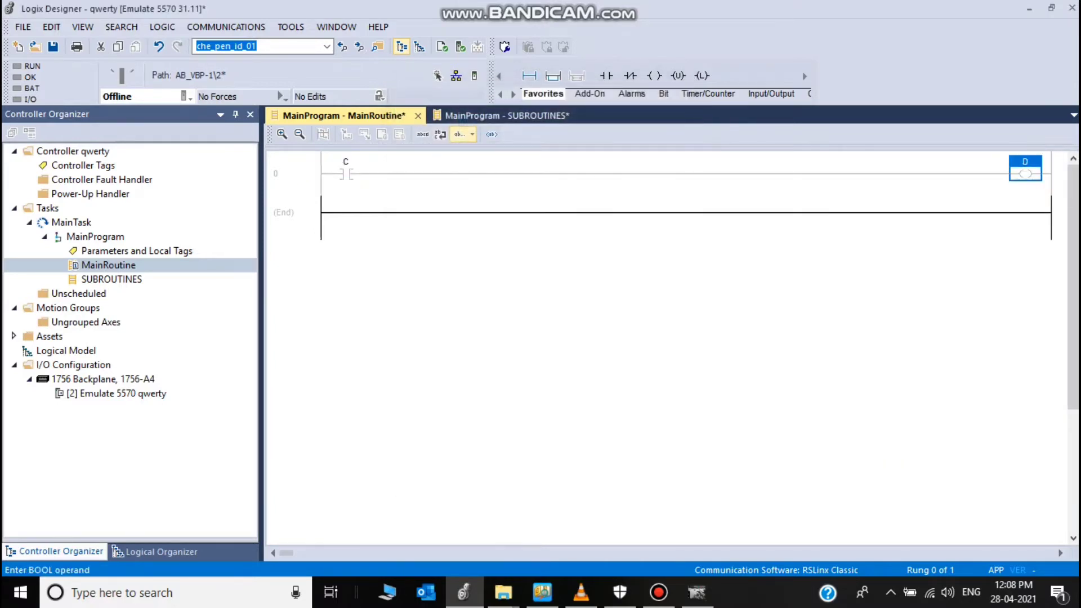
Step: Create the undefined tag A in SUBROUTINES so the rung is error-free
click(111, 279)
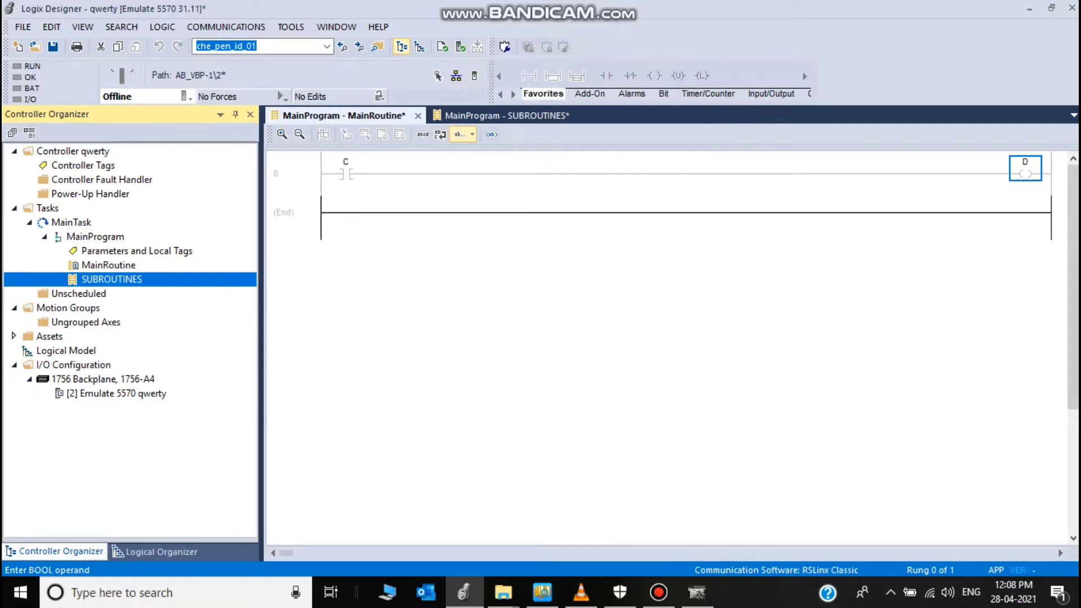
click(499, 115)
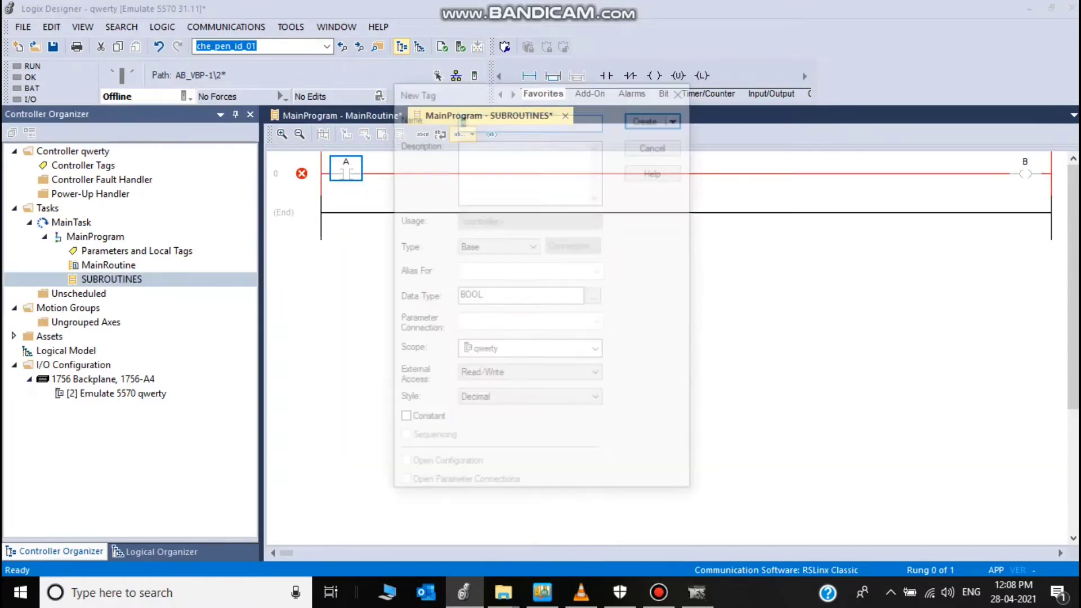
click(651, 149)
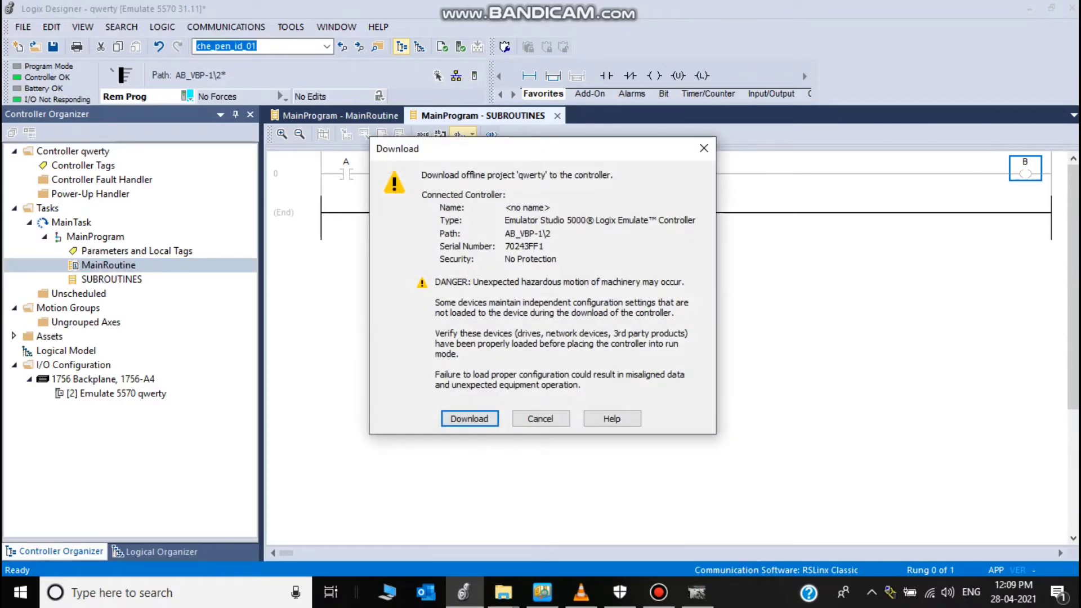
Step: Download project qwerty to the emulated controller with 0 errors and 1 warning
click(470, 418)
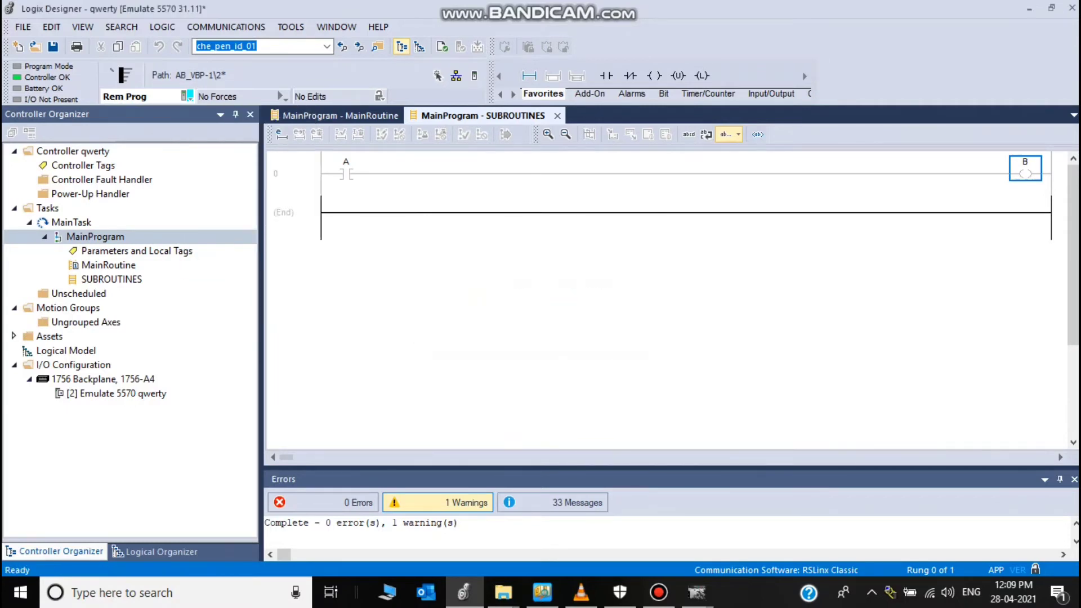
Step: Put the controller in remote run mode and turn tag A on
click(108, 265)
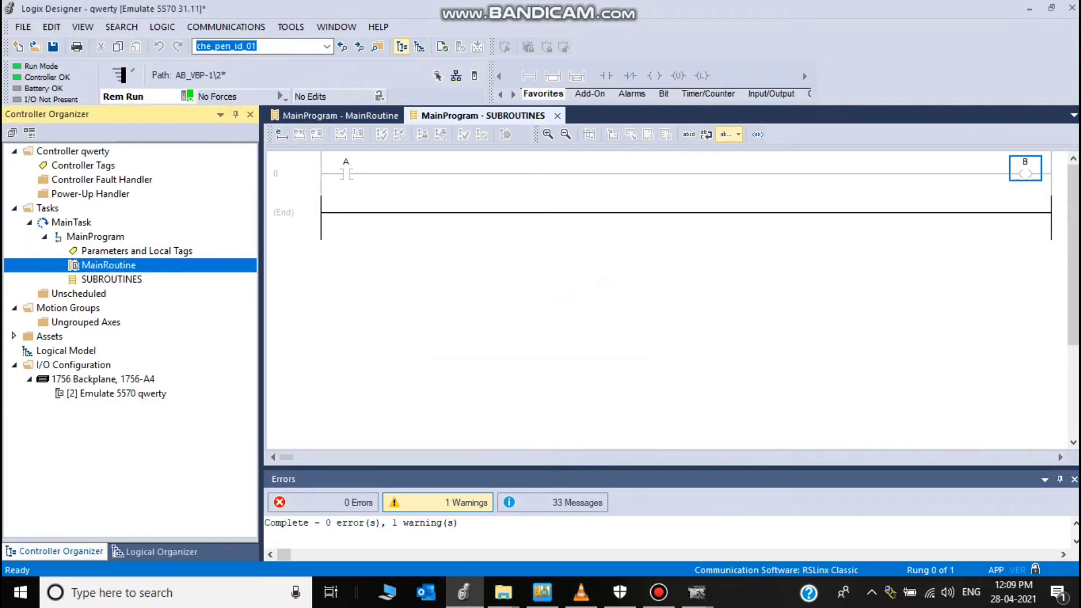
right_click(345, 173)
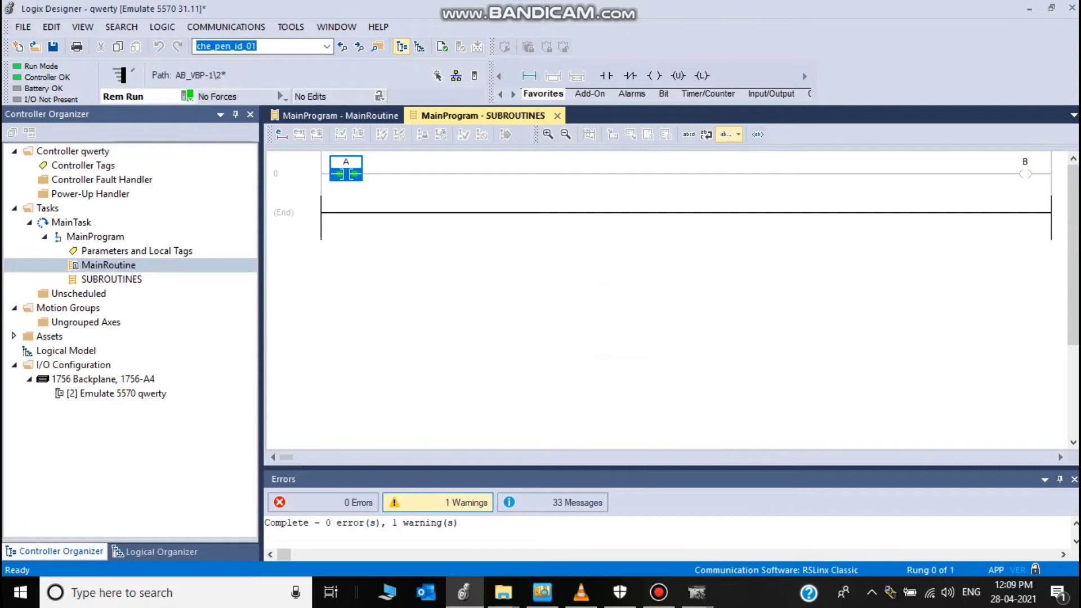
click(333, 115)
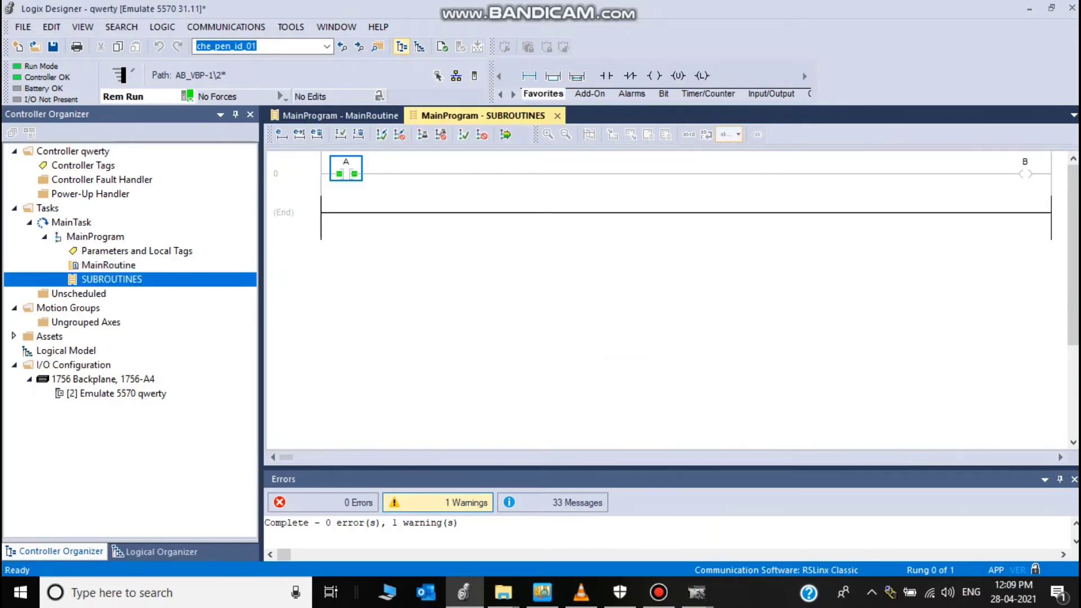
right_click(346, 170)
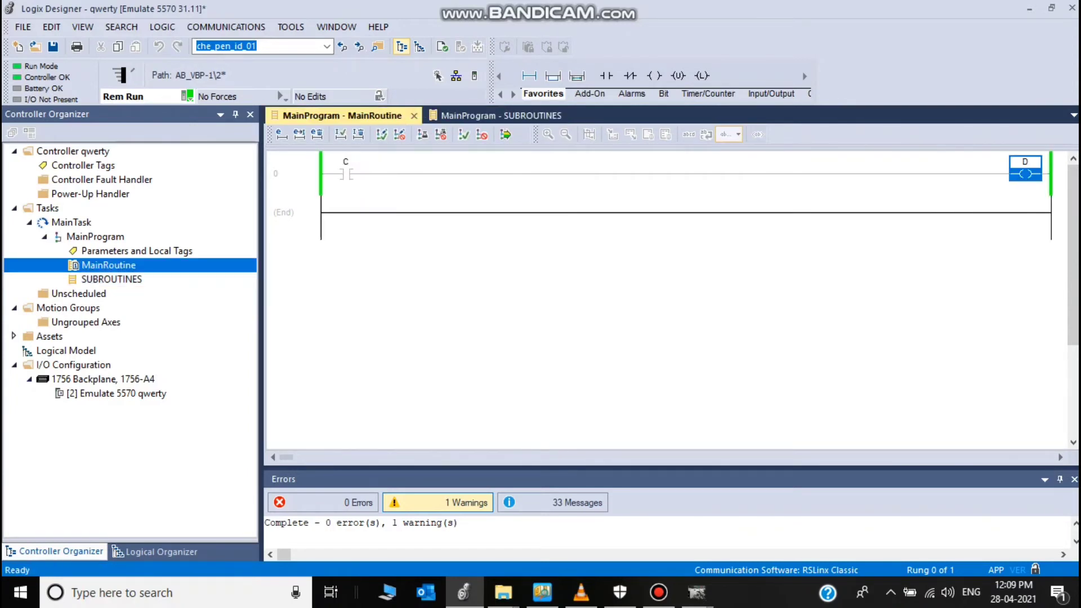
right_click(346, 171)
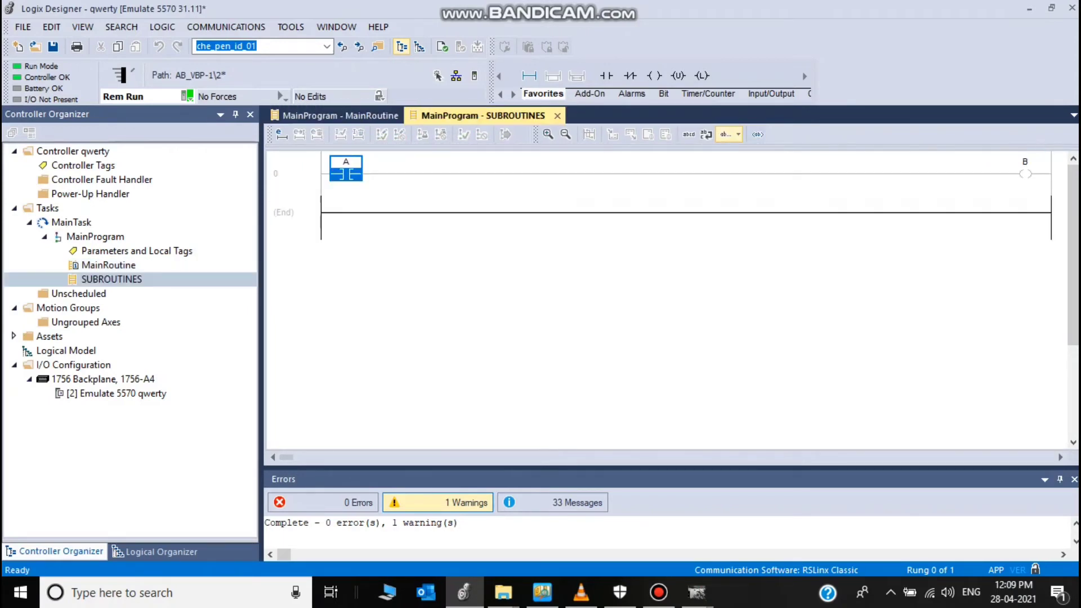
Step: Toggle contact bits A and C live so their coils energize
right_click(344, 169)
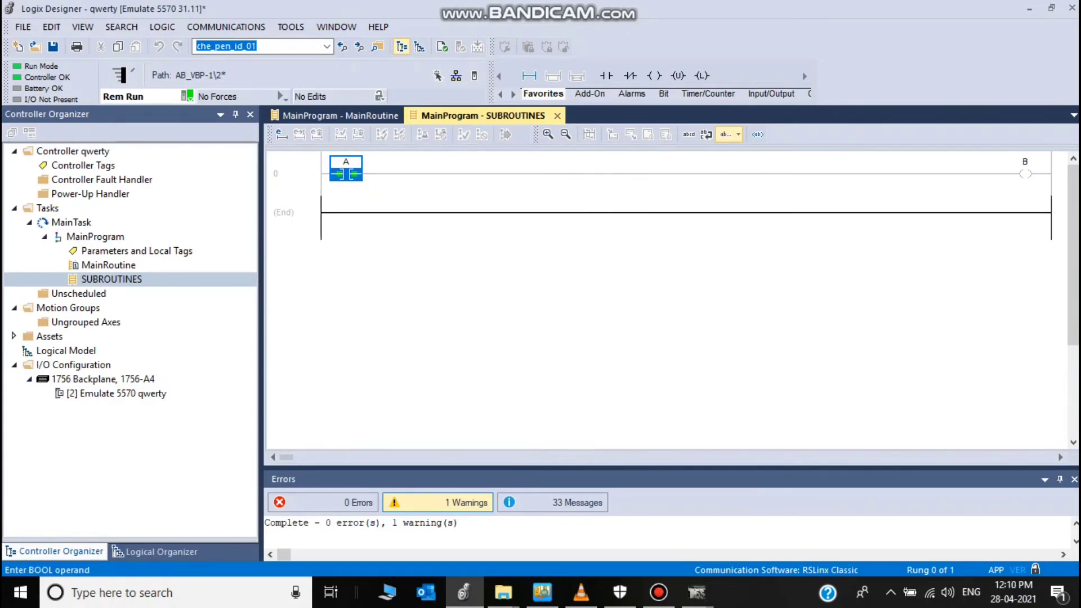
right_click(346, 171)
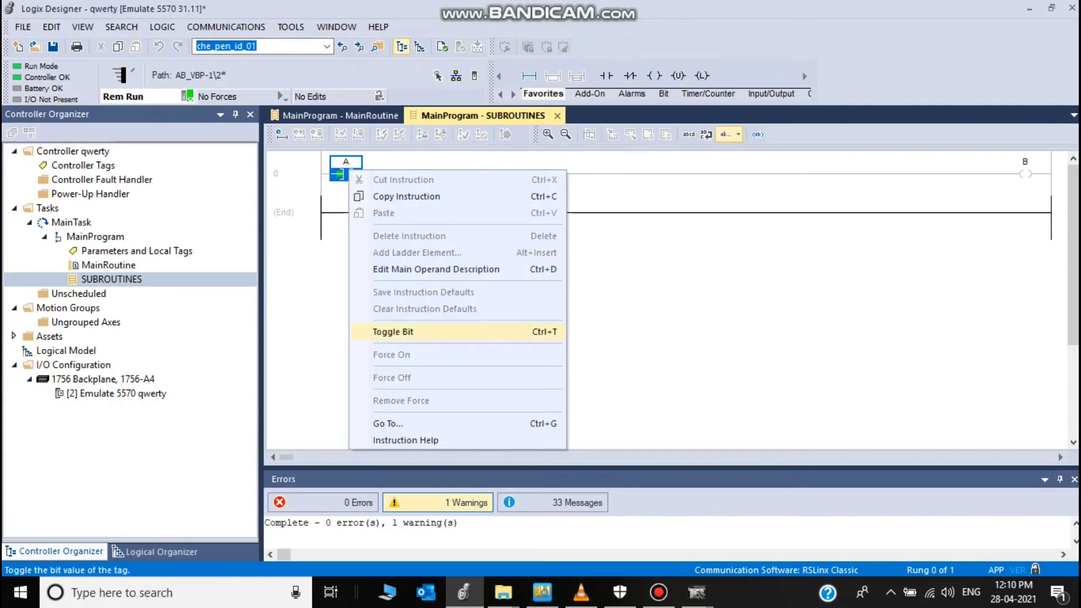
click(392, 331)
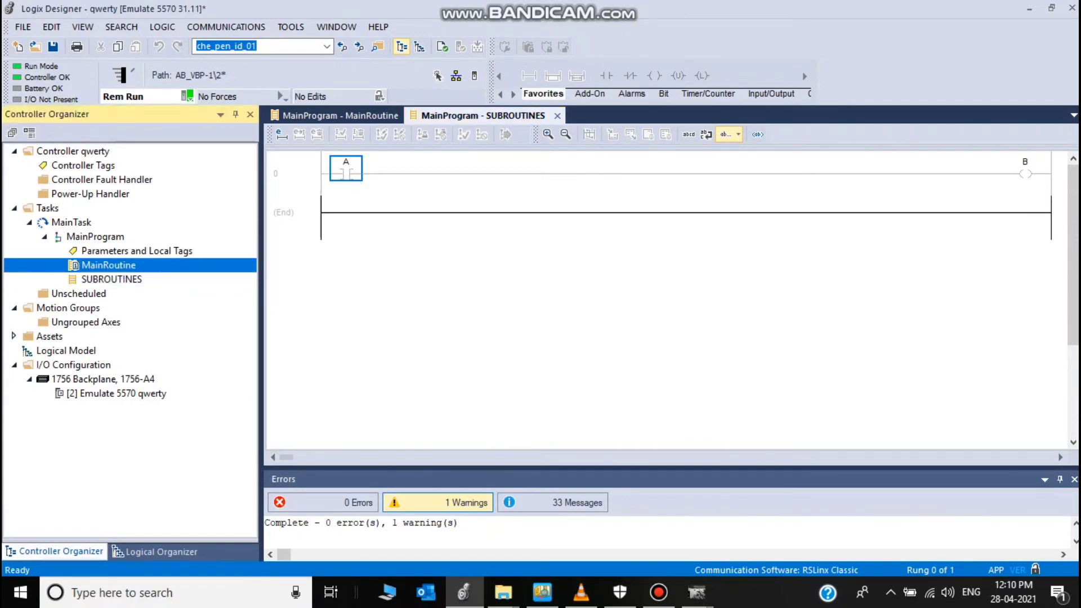
click(339, 115)
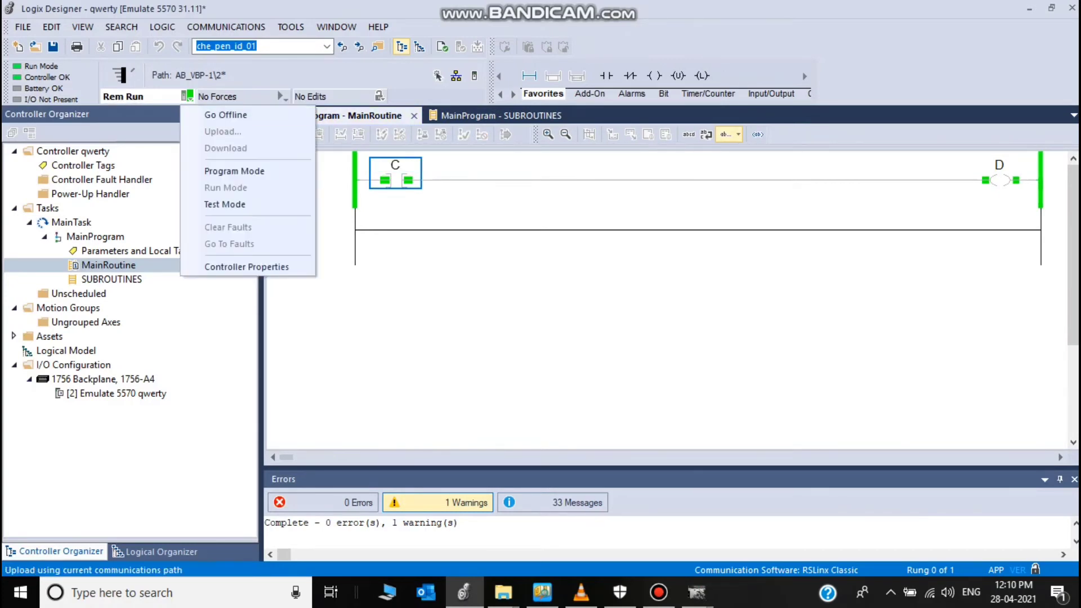
Step: Go offline, add MainRoutine rung 1 with JSR to SUBROUTINES, and start the download
click(225, 115)
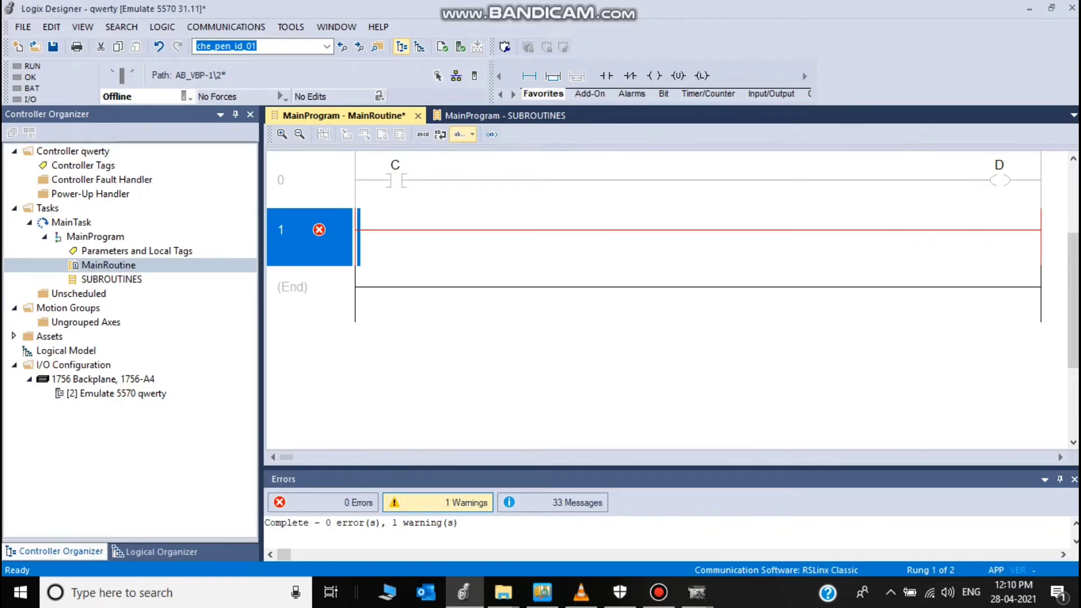
text(JSR)
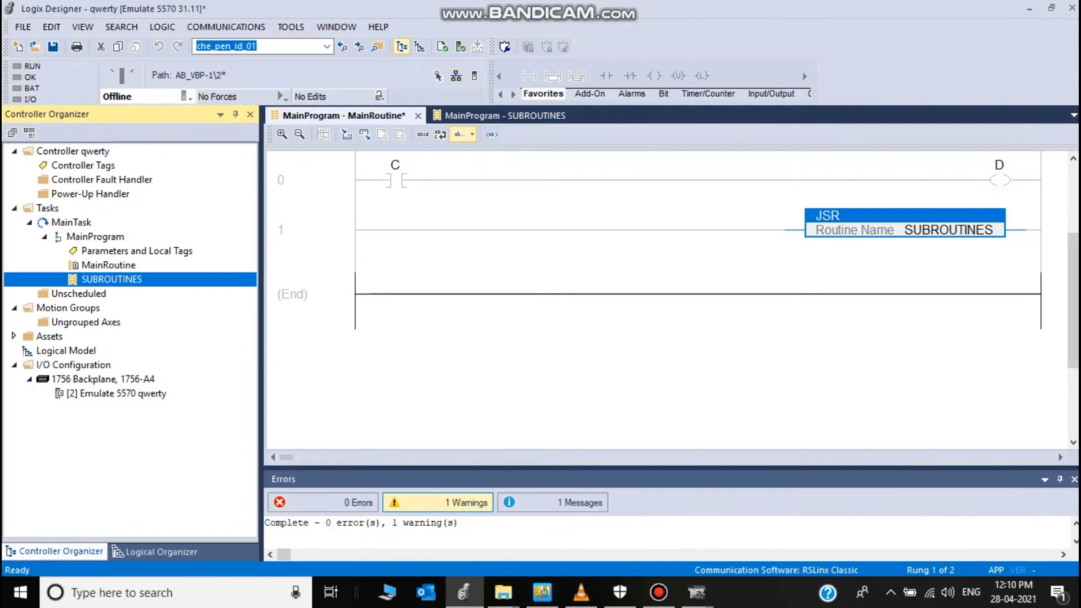
click(53, 46)
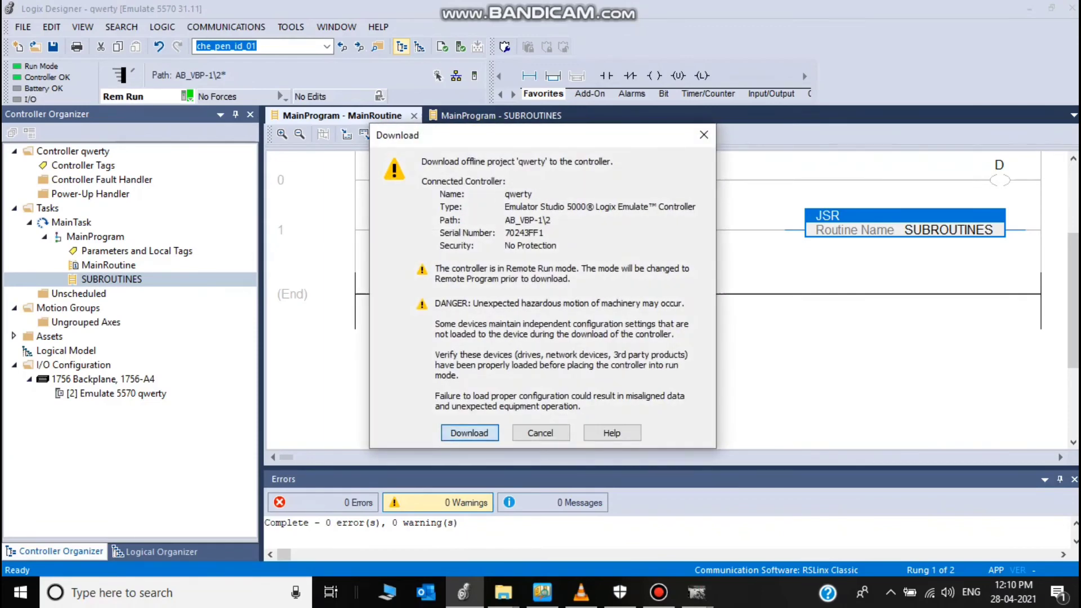
Step: Download the qwerty project with the JSR rung to the emulated controller, retrying once
click(469, 432)
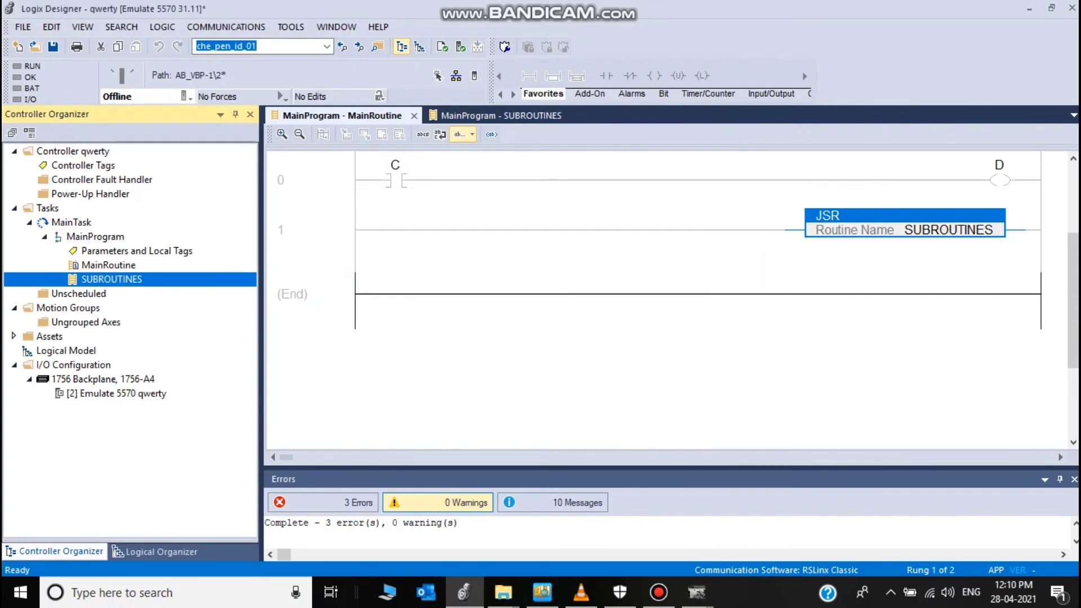
click(109, 265)
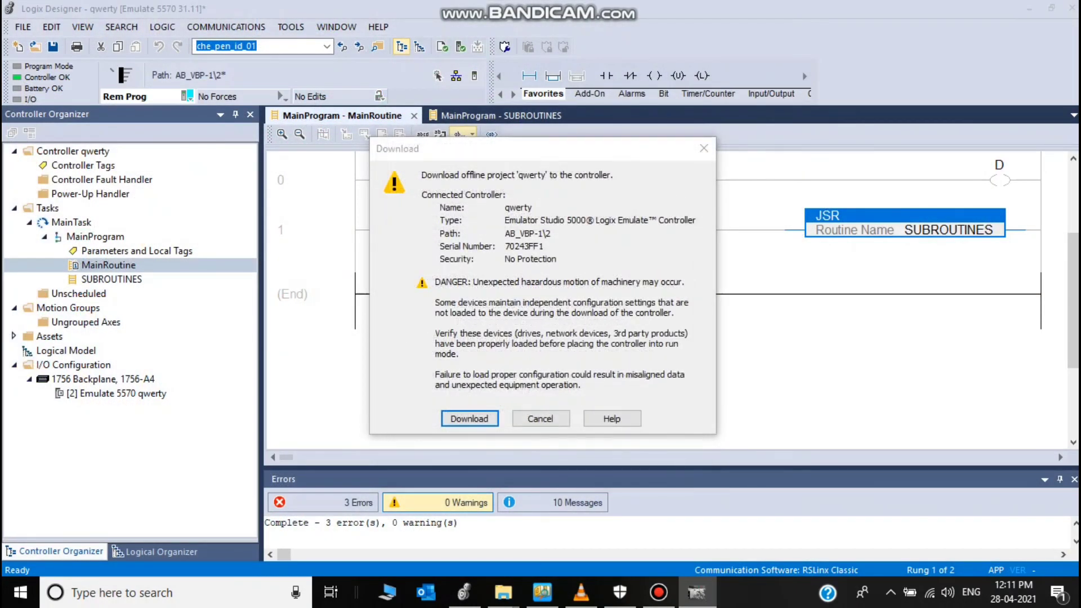
click(469, 418)
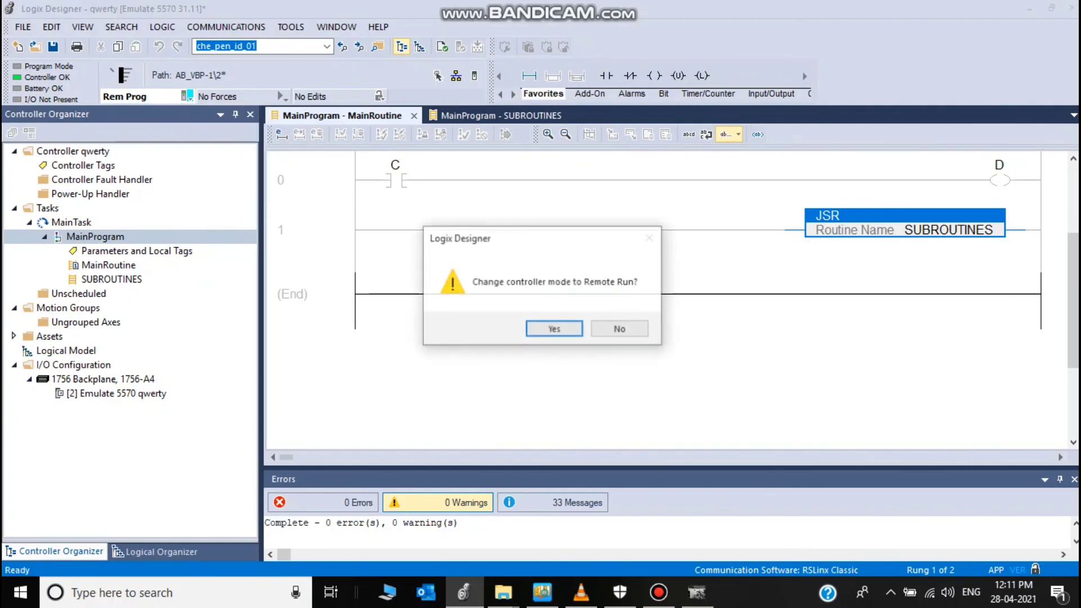
Step: Switch to Remote Run and toggle contact C on, energizing coil D and the SUBROUTINES rung
click(554, 327)
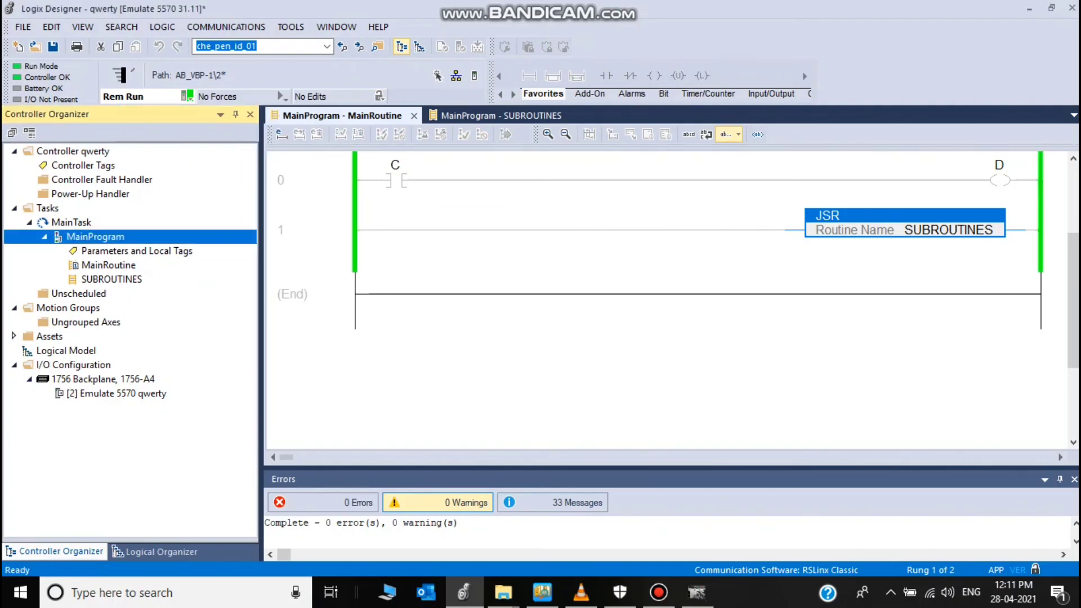
click(109, 265)
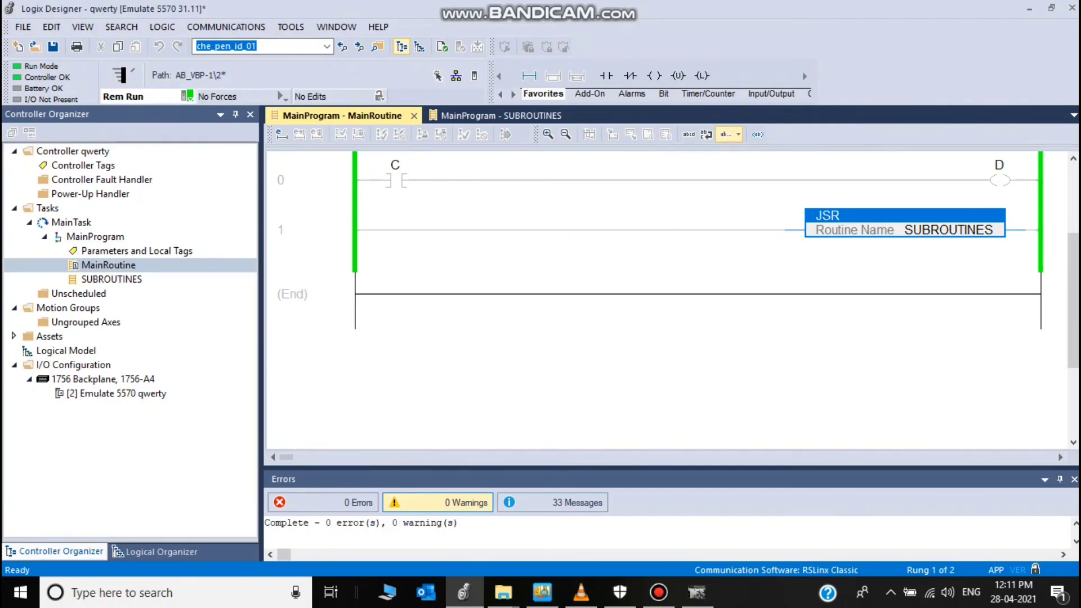
right_click(390, 180)
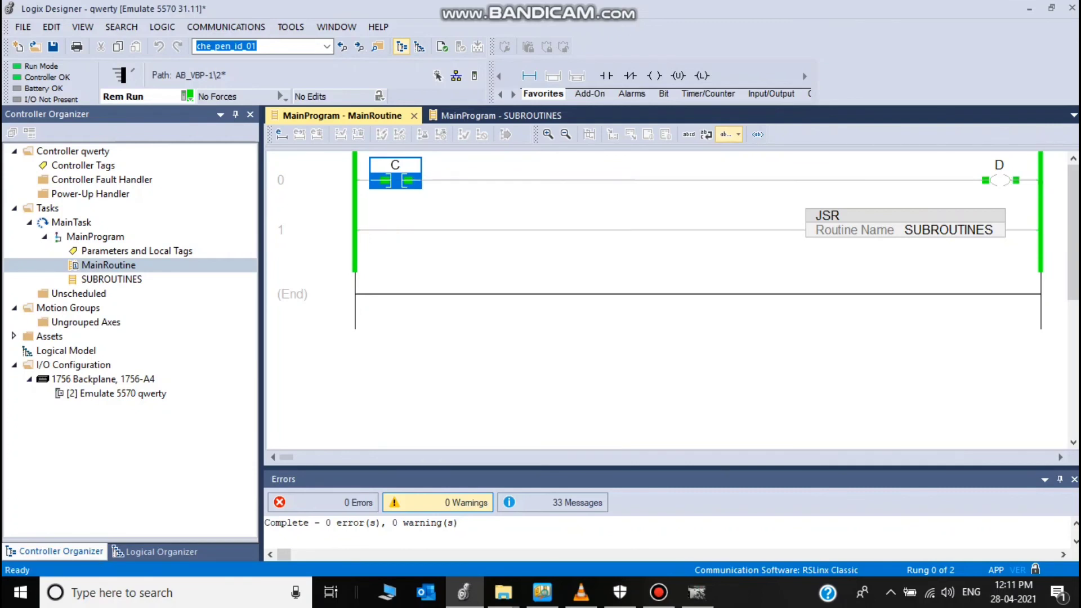
click(486, 115)
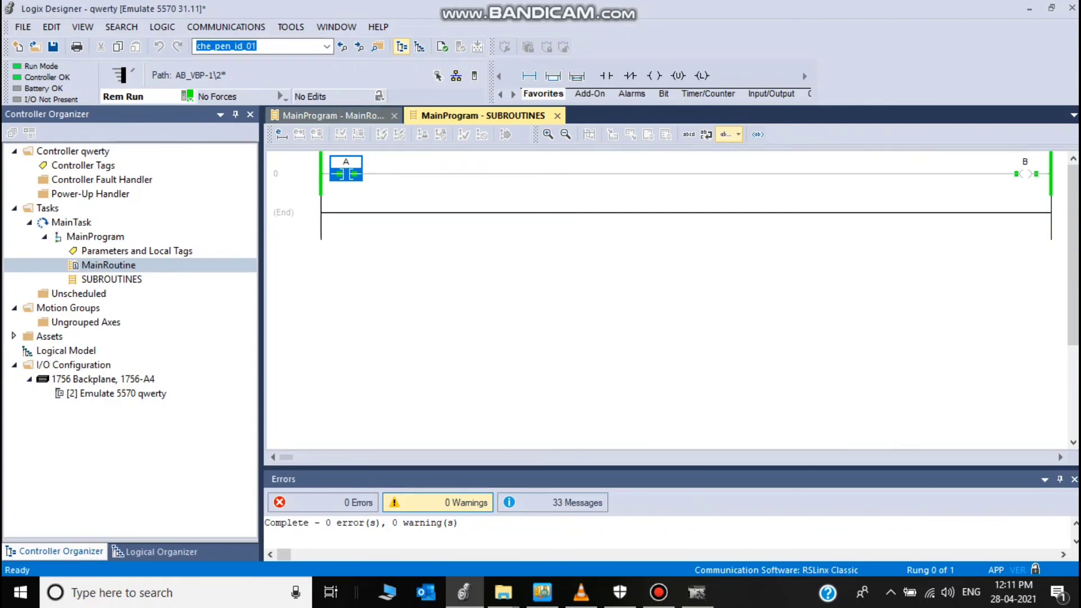
click(331, 115)
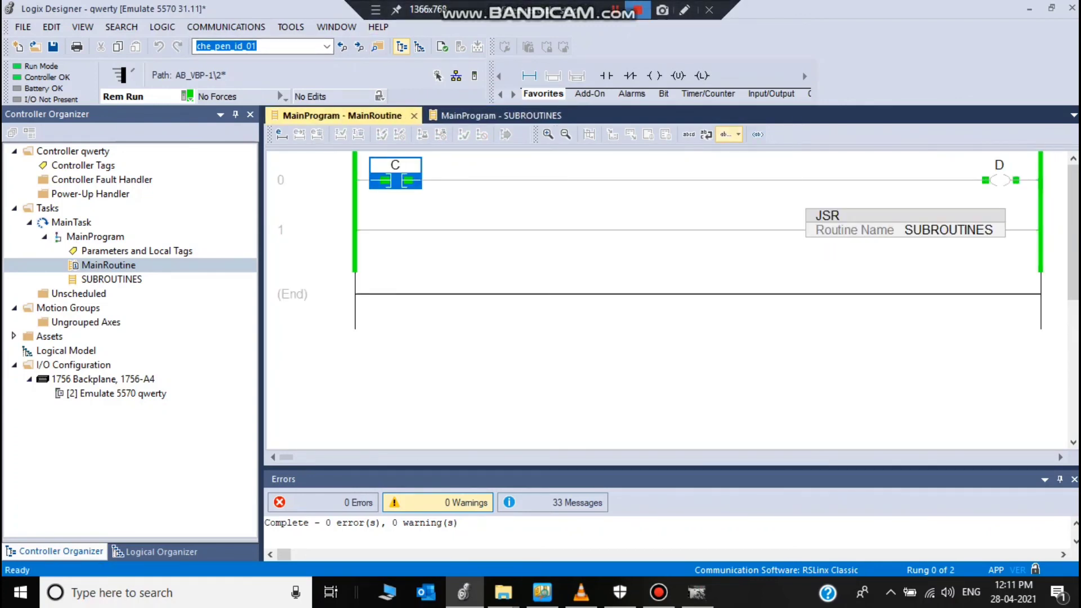